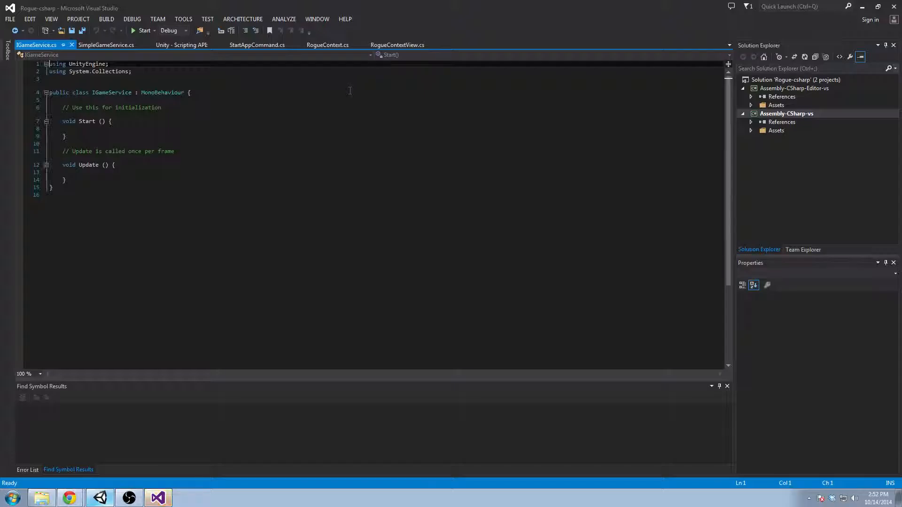
Replace the MonoBehaviour class with a Rogue-namespace IGameService interface declaring Connect(string host, int port) and StartServer
click(128, 498)
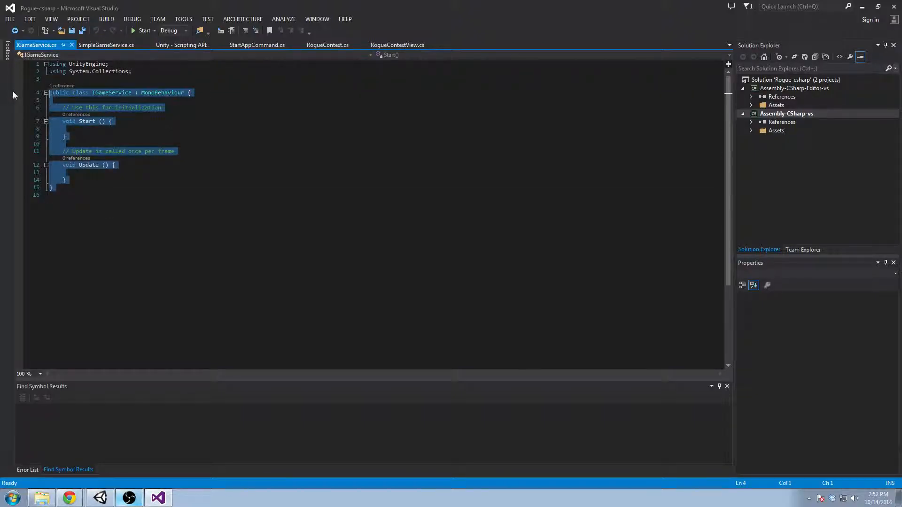
text(namespace Rogue)
text(public)
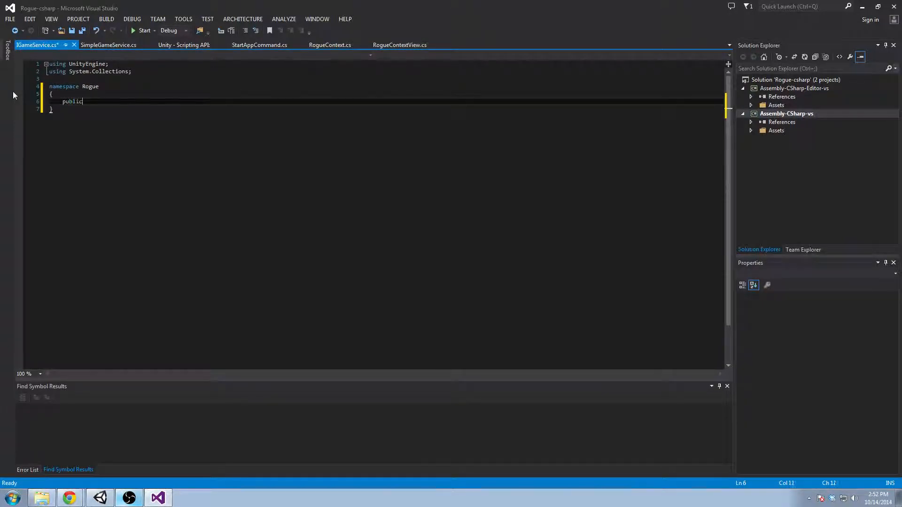
text(interface IG)
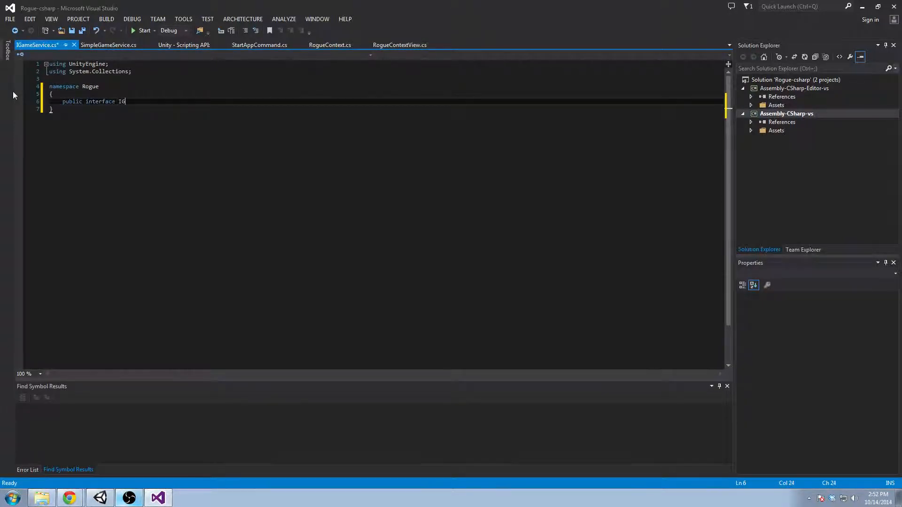
text(ameService)
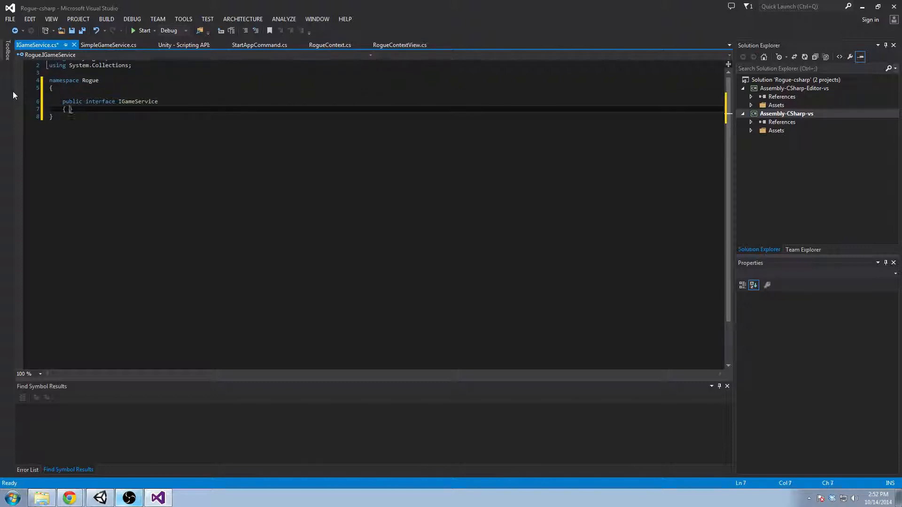
text(void)
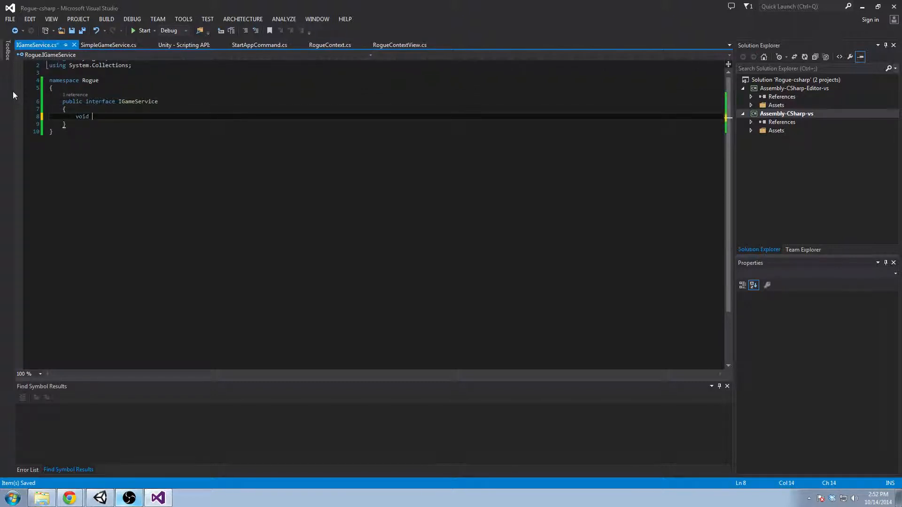
text(Connect())
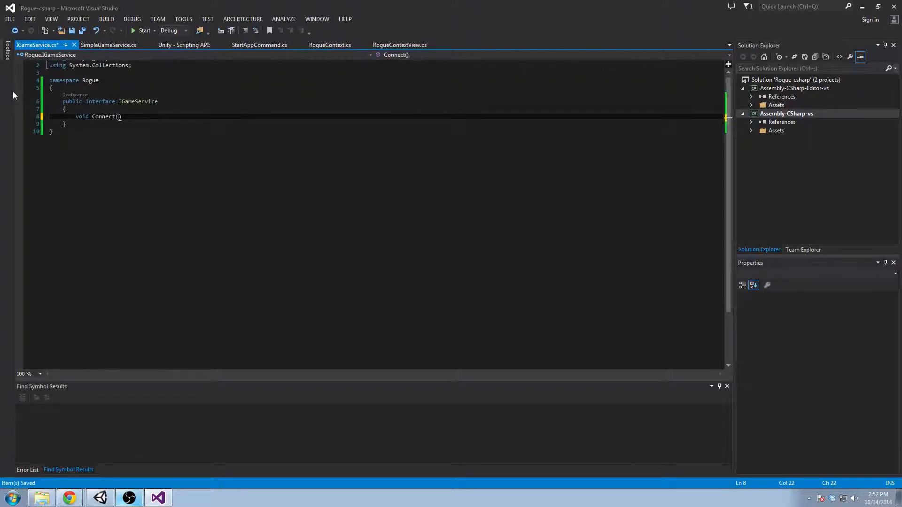
text(string host, int potr)
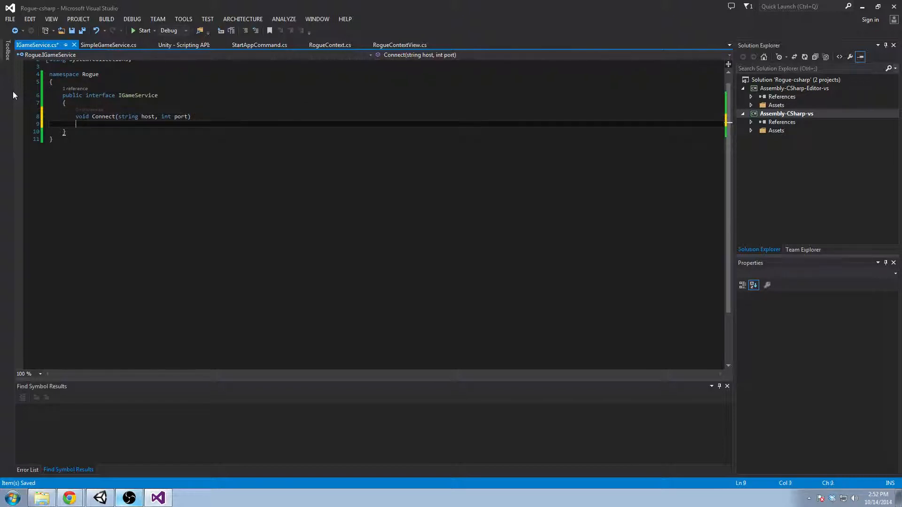
text(void StartServer(int port);)
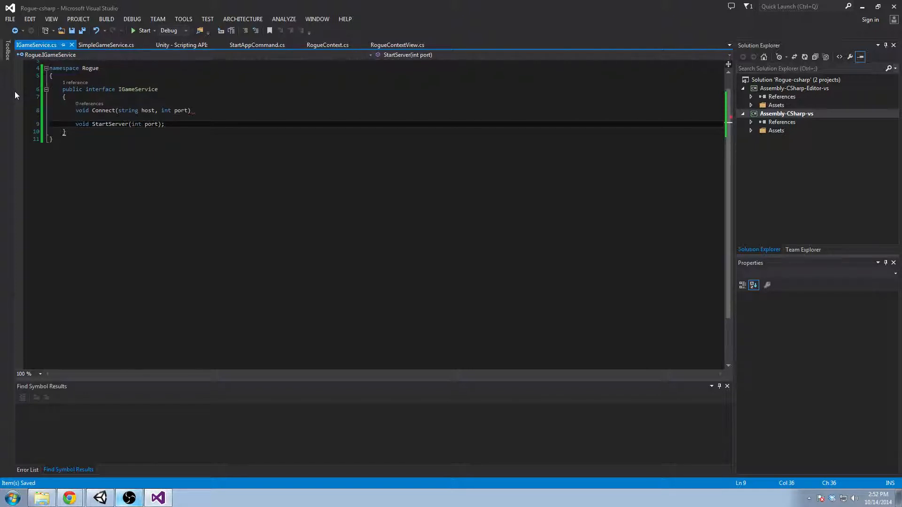
click(193, 110)
text(;)
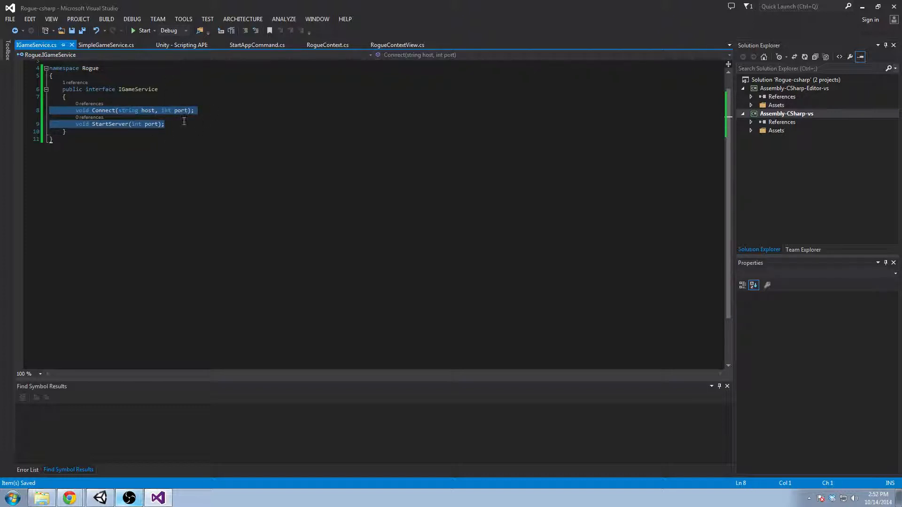
click(164, 124)
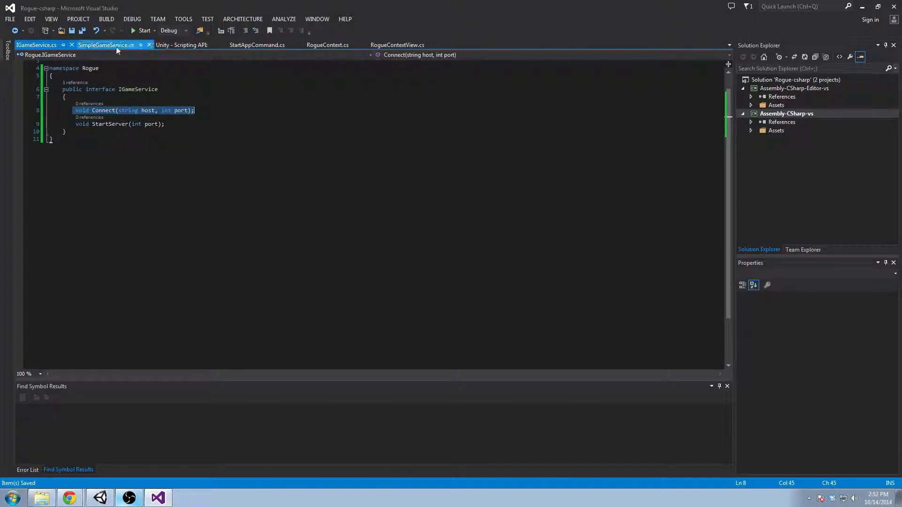
click(105, 45)
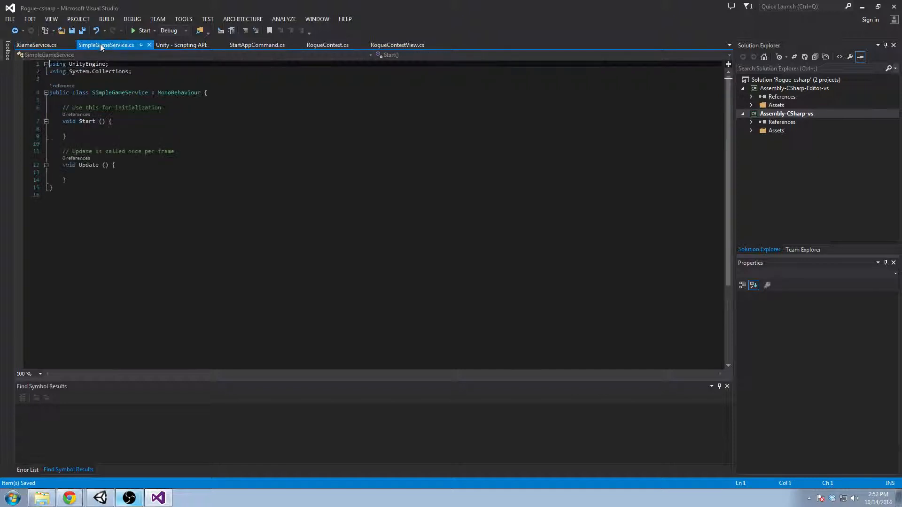
click(256, 46)
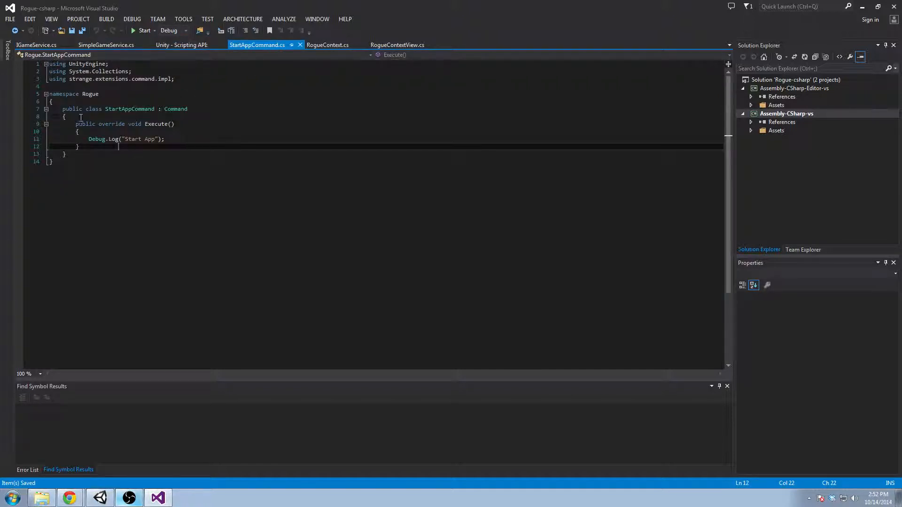
click(37, 45)
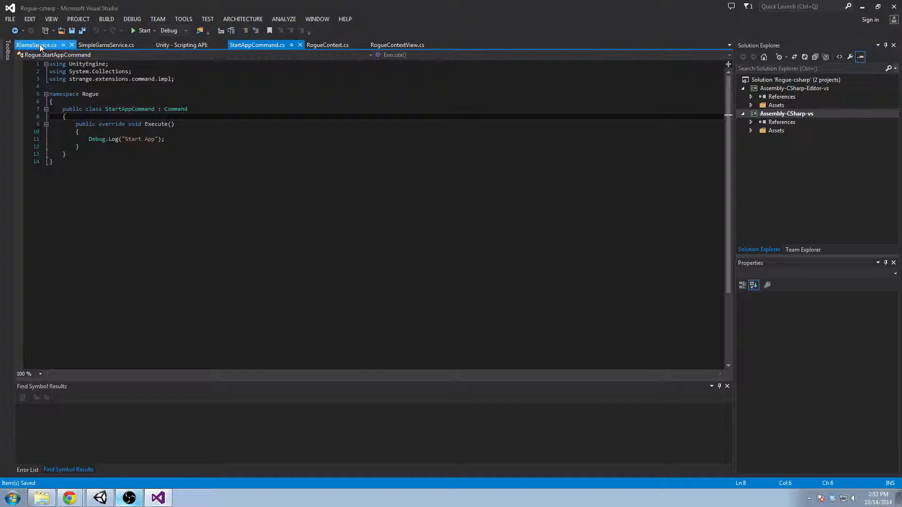
click(36, 46)
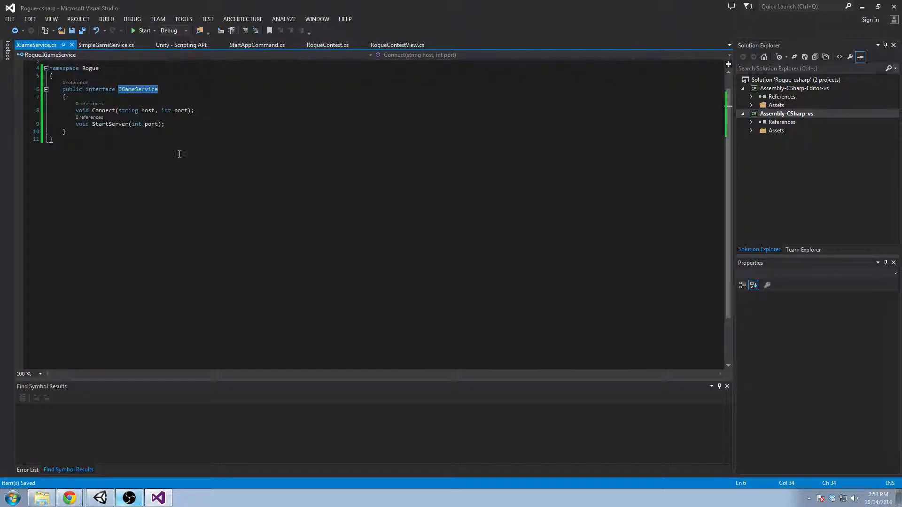
click(106, 45)
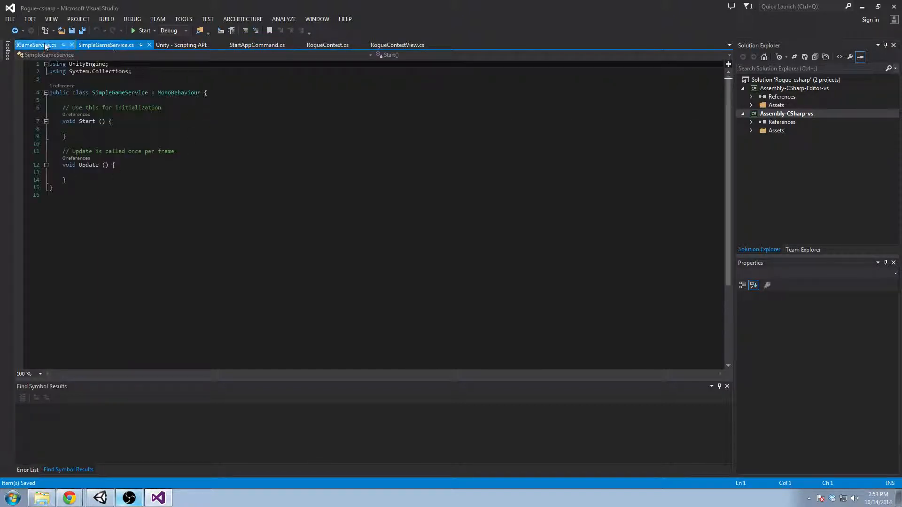
click(36, 45)
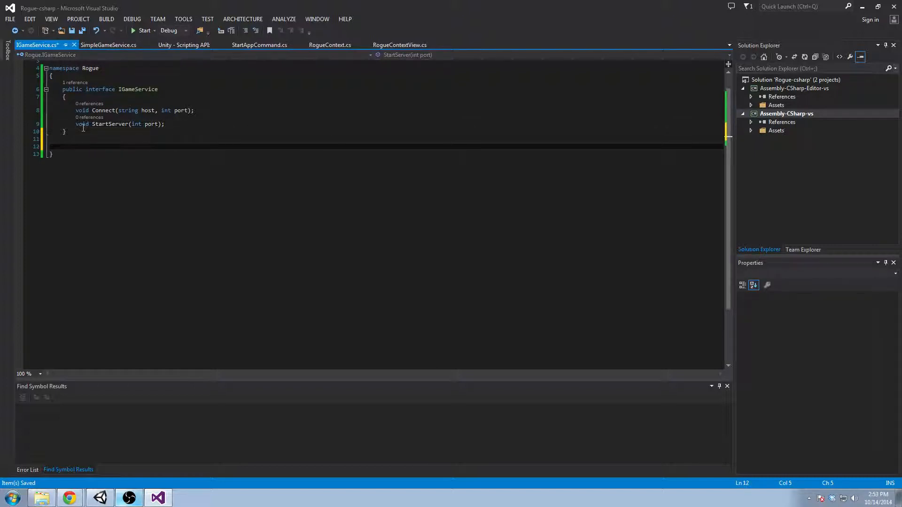
Declare public enum ServiceEvent, correcting the mistyped name, and move into its empty body
text(public enum)
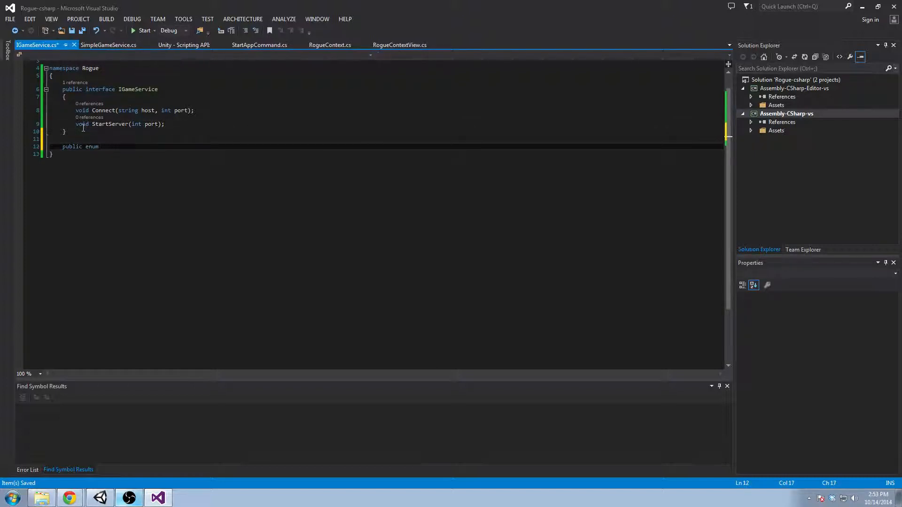
text(S)
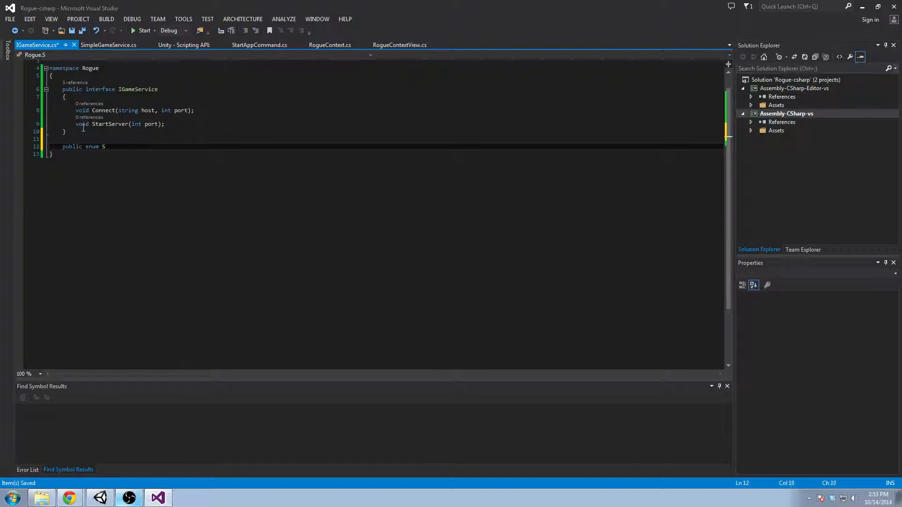
text(e)
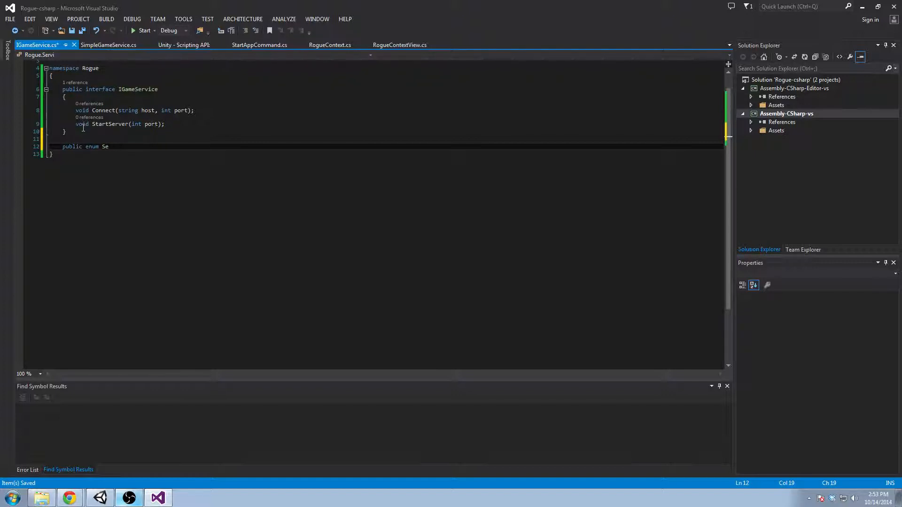
text(GameServicE)
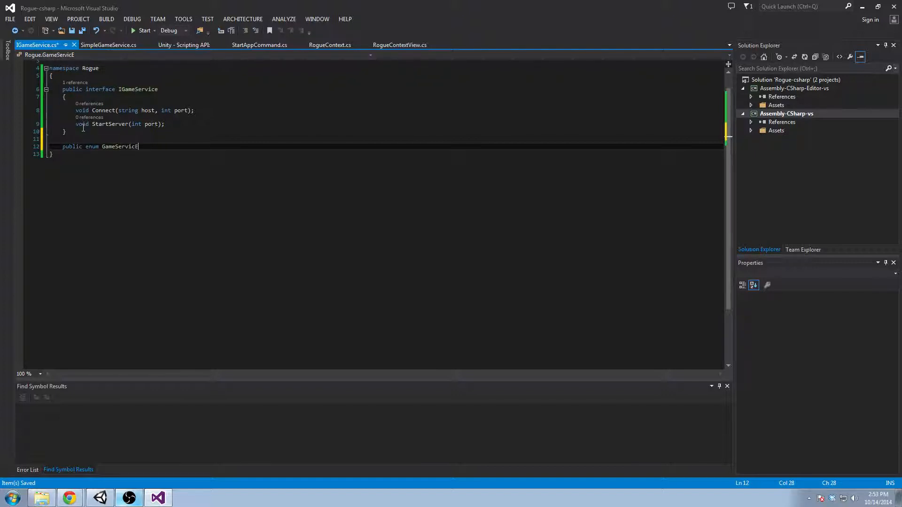
key(BackSpace)
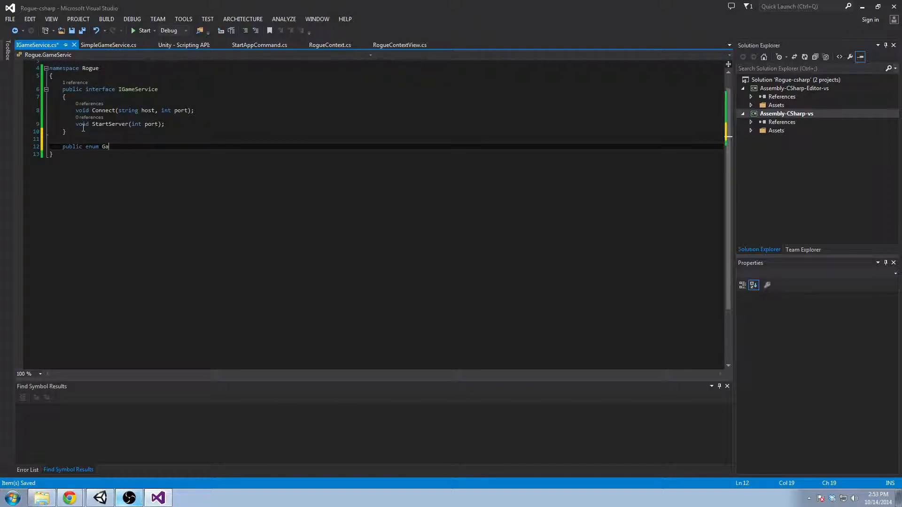
text(ServiceEvent)
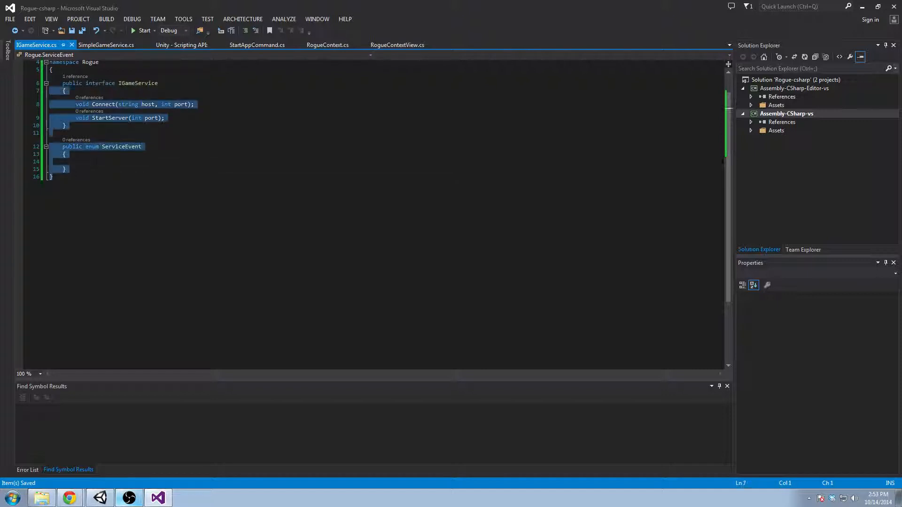
click(52, 69)
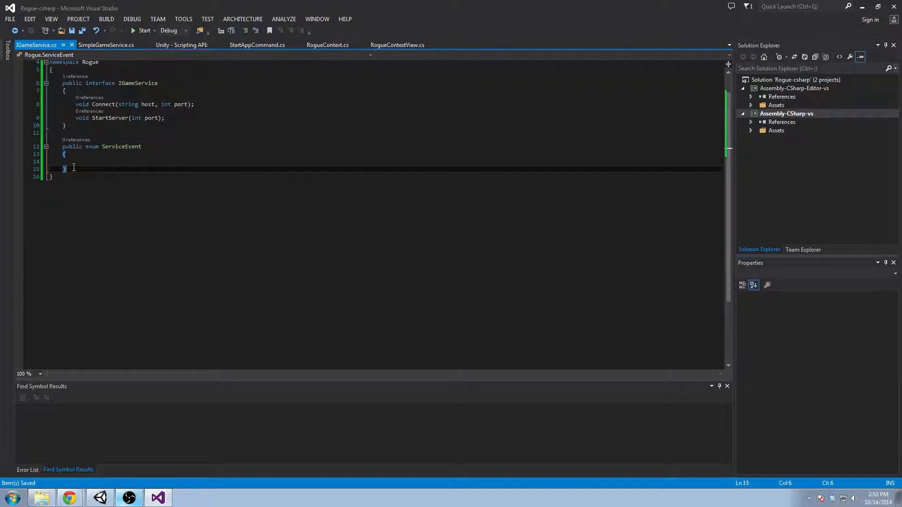
double_click(121, 146)
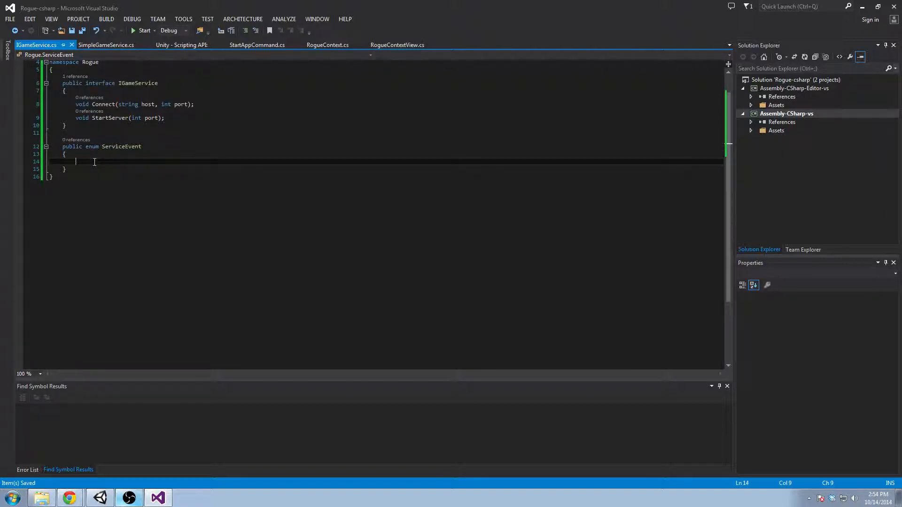
Try a commandBinder ServiceEvent.Connected binding in RogueContext.cs, delete it, and return to IGameService.cs
click(105, 45)
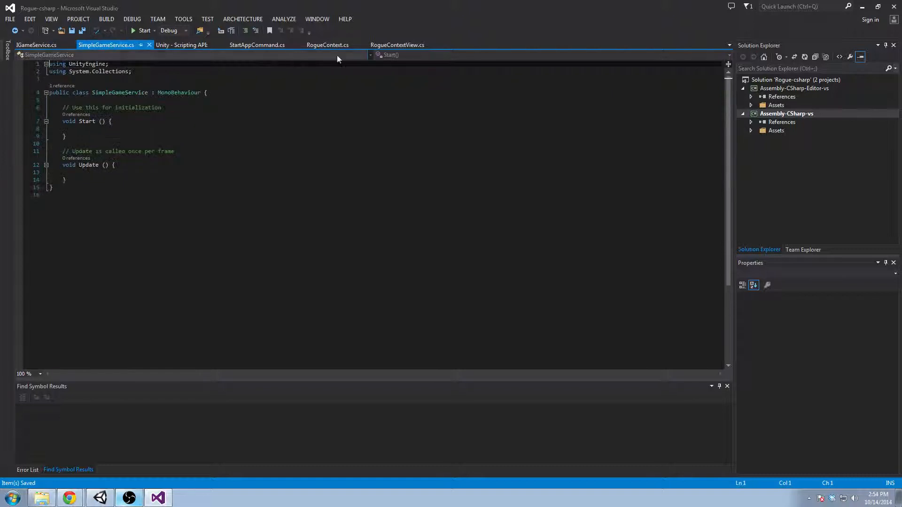
click(327, 45)
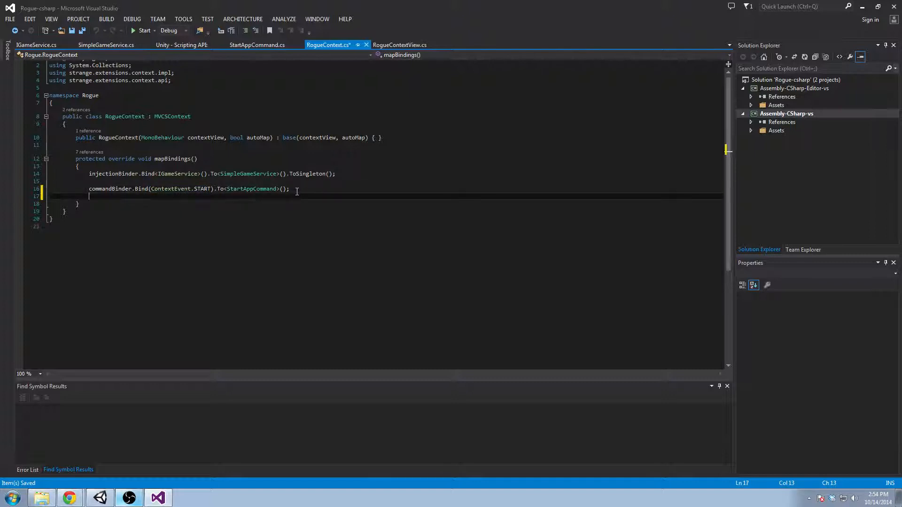
text(commandBinder.Bind(S)
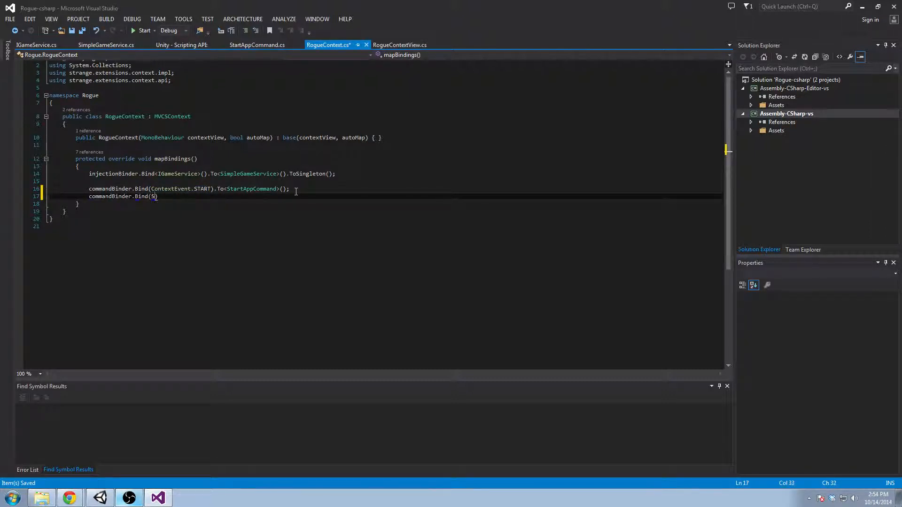
text(erviceEvent.Conn)
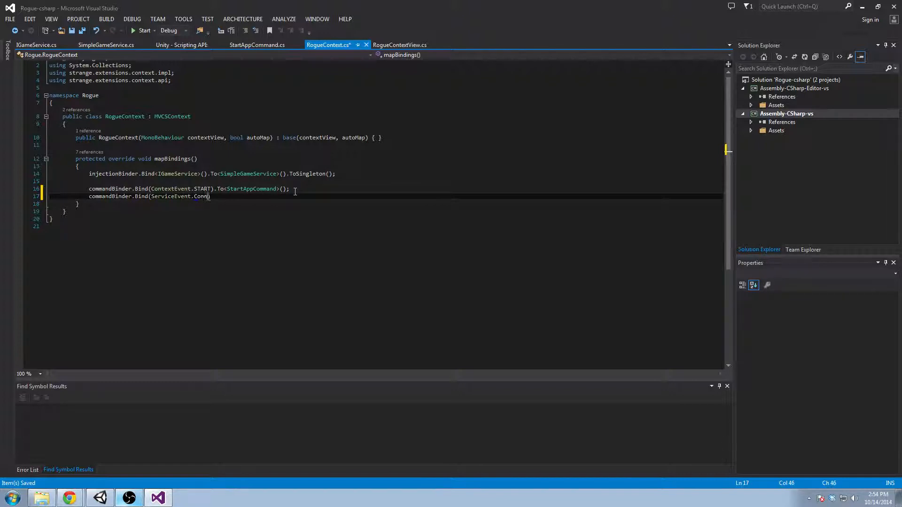
text(ected).To)
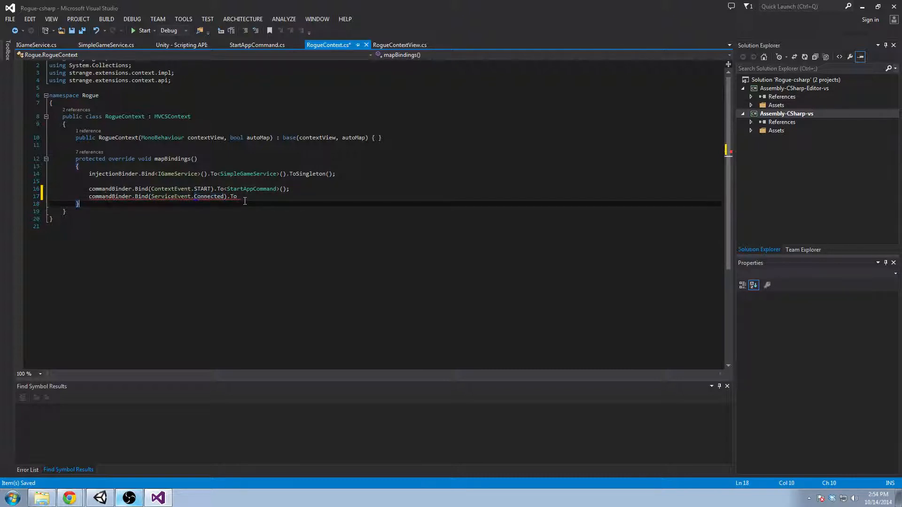
drag(88, 197, 238, 196)
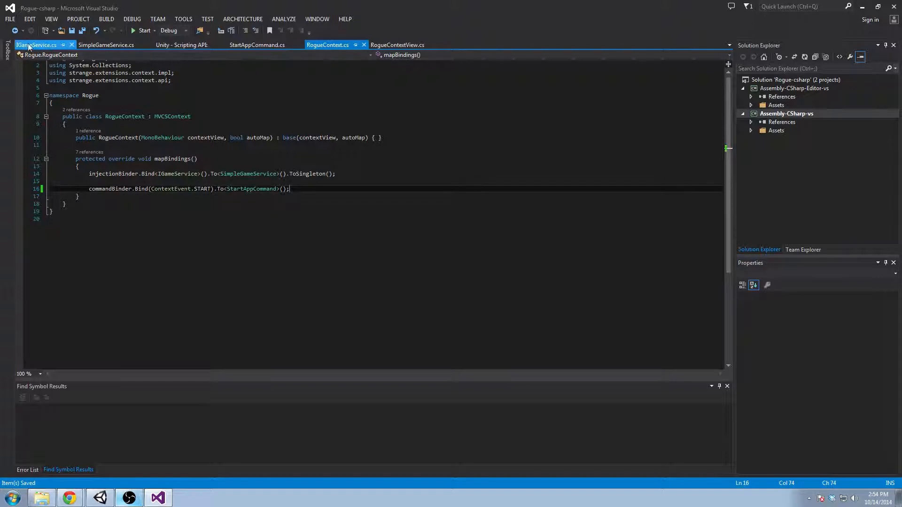
click(36, 45)
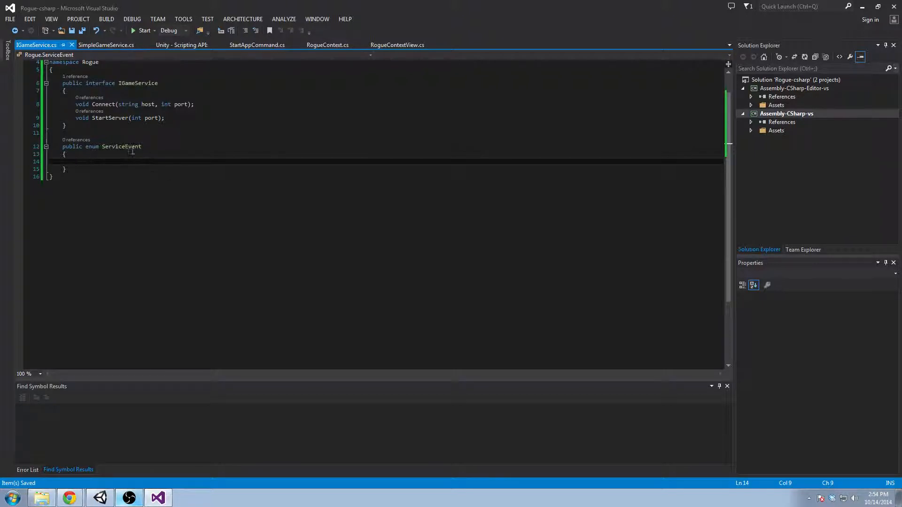
Add enum entries Connected and ServerStarted, renaming them ConnectResponse and StartServerResponse
double_click(120, 146)
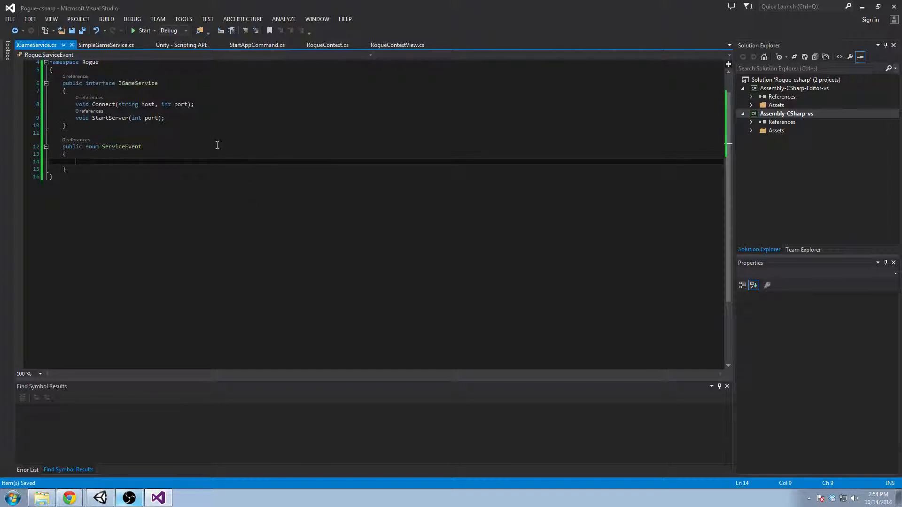
text(Connected,)
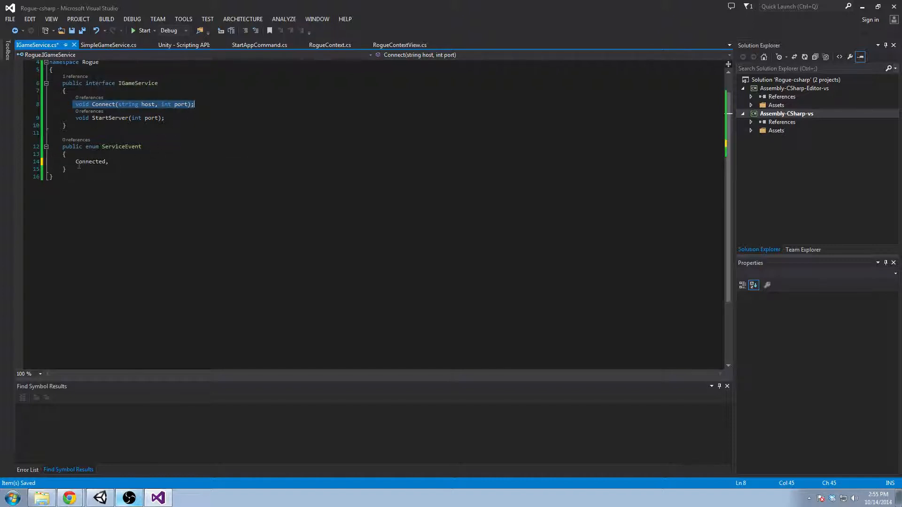
click(115, 168)
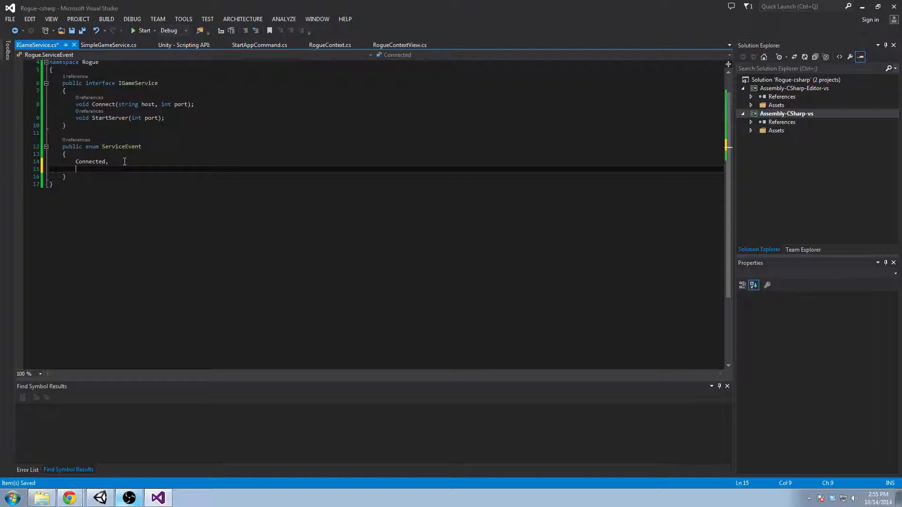
text(St)
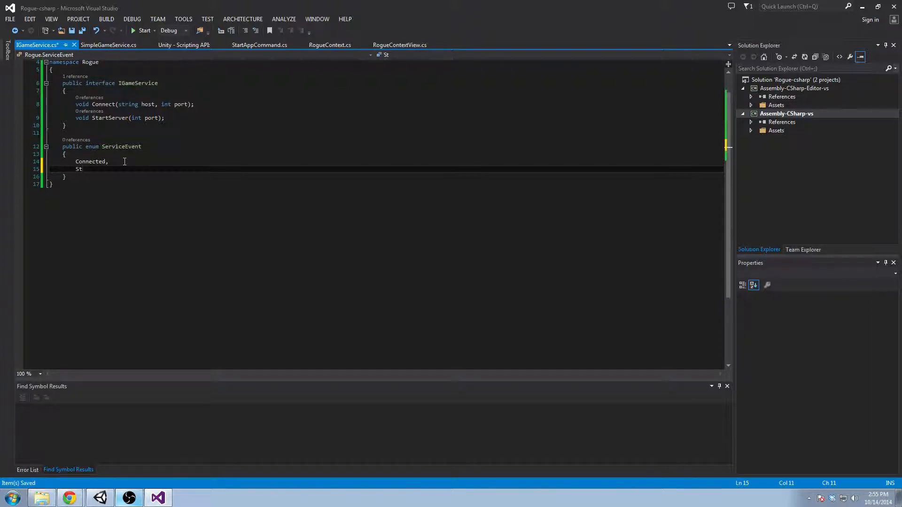
text(erverStarted,)
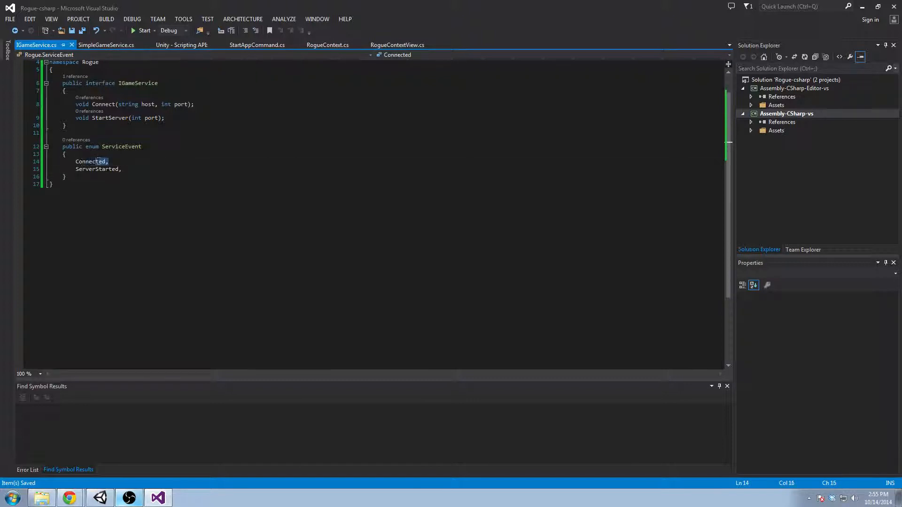
double_click(90, 161)
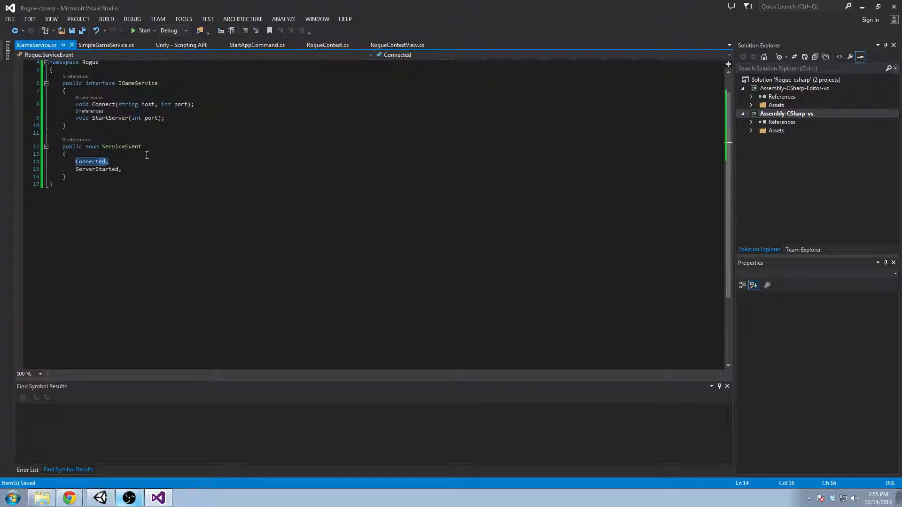
text(ConnectResp)
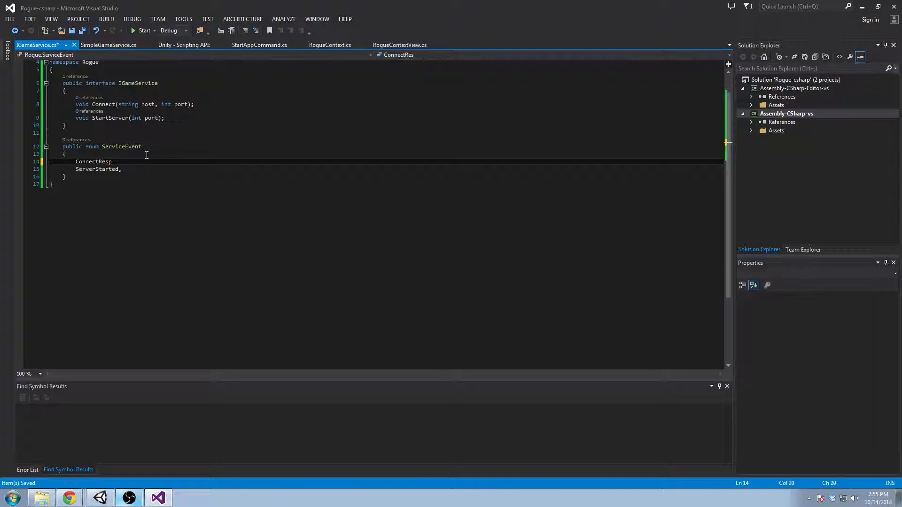
text(onse,)
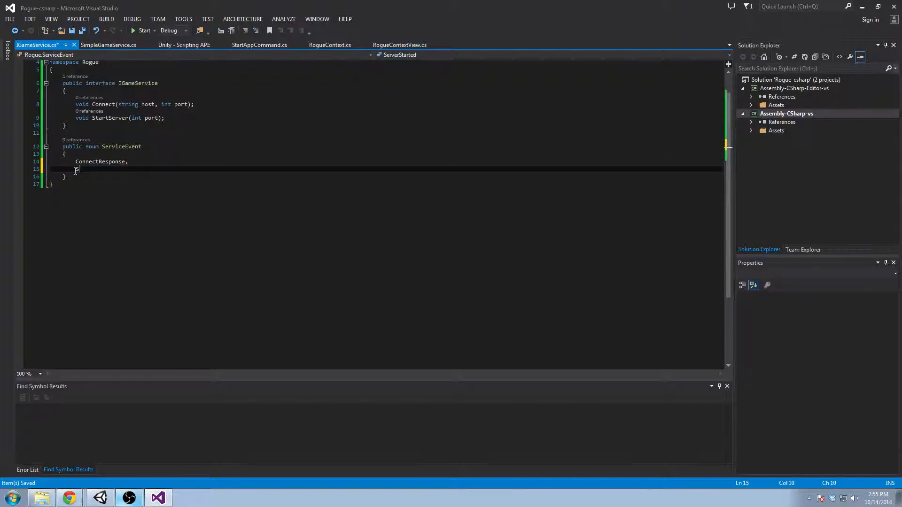
text(StartServerRE)
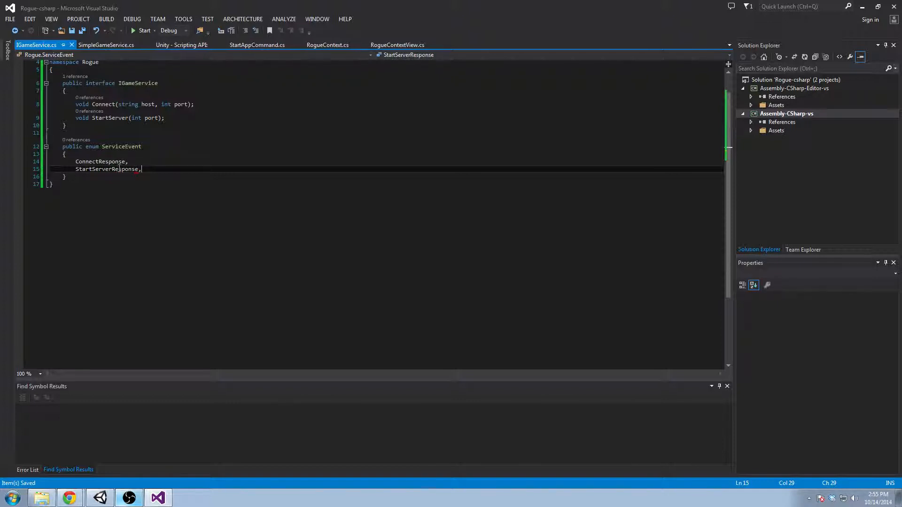
Complete the StartServerResponse entry and move through RogueContext.cs to StartAppCommand.cs
double_click(108, 117)
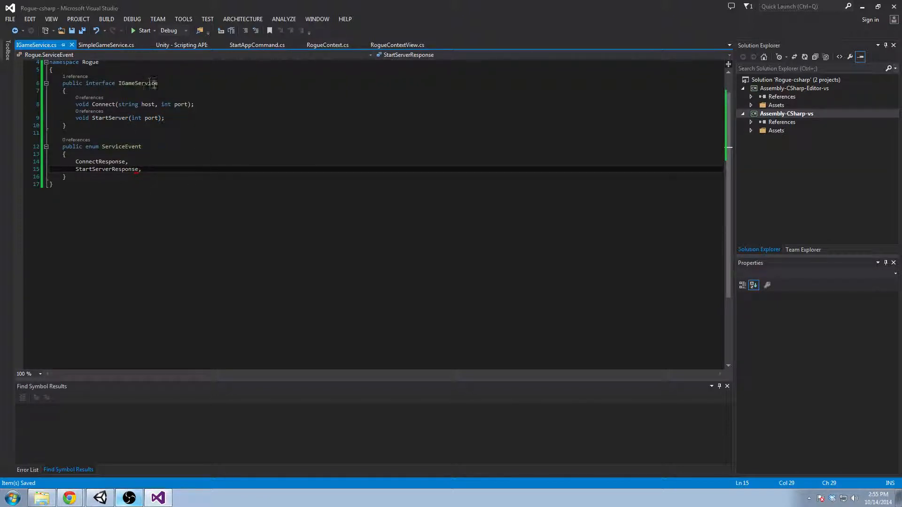
click(327, 45)
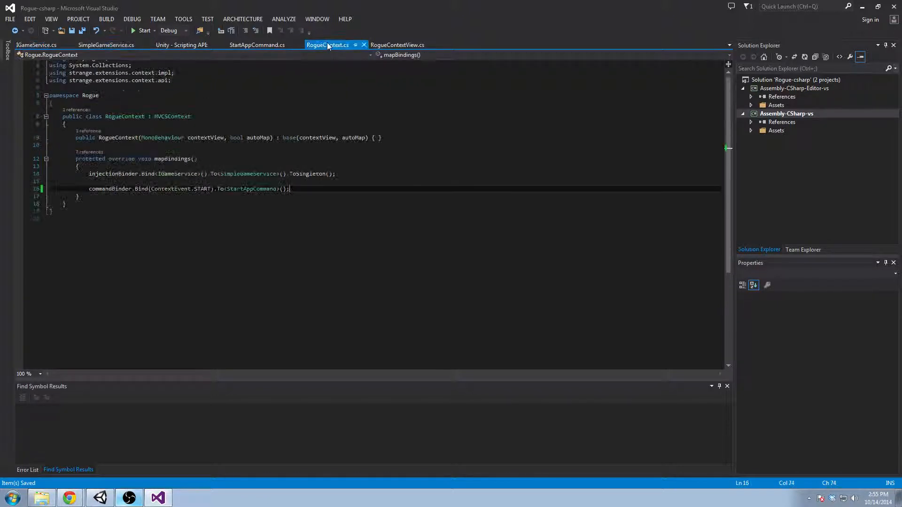
click(257, 45)
text([Inject)
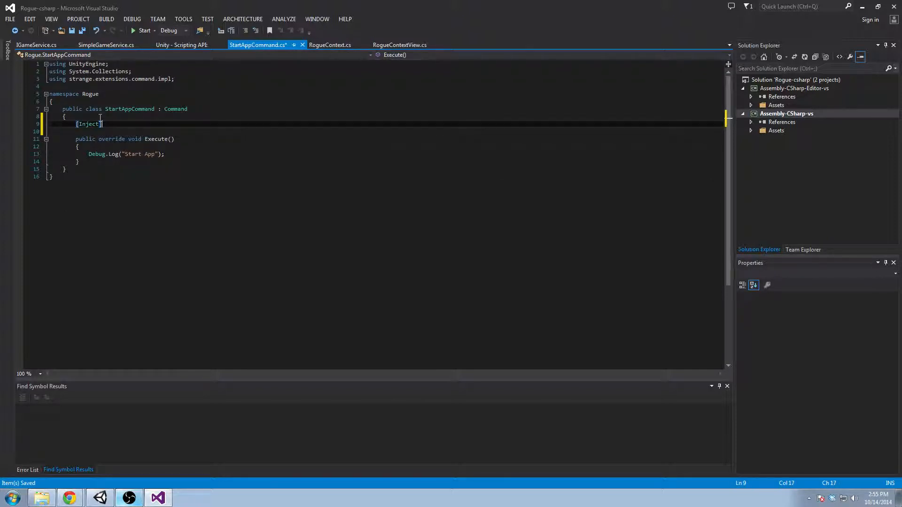
Add an injected public IGameService service { get; set; } property with blank lines below
text(public)
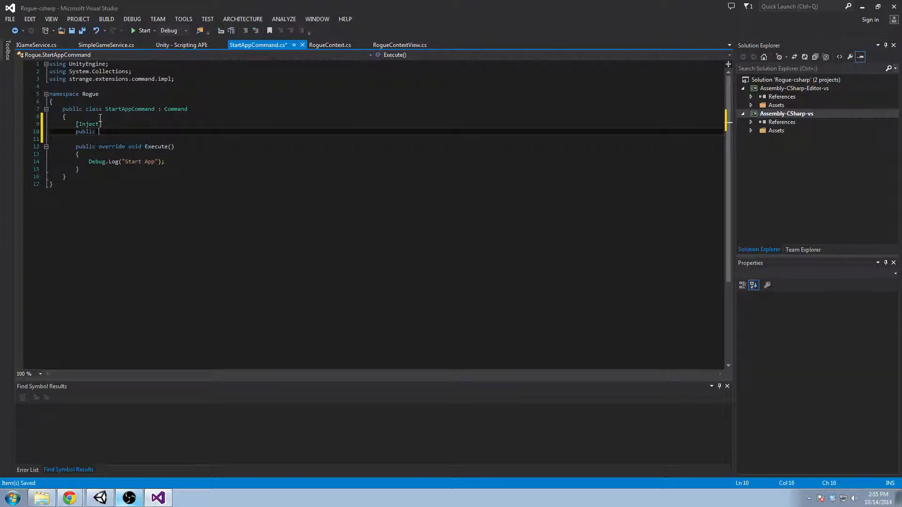
text(IGame)
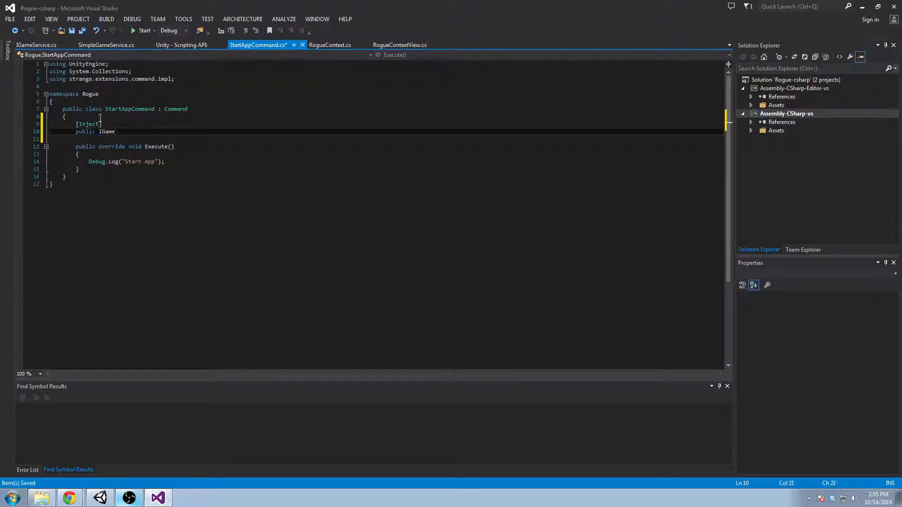
text(Service service {)
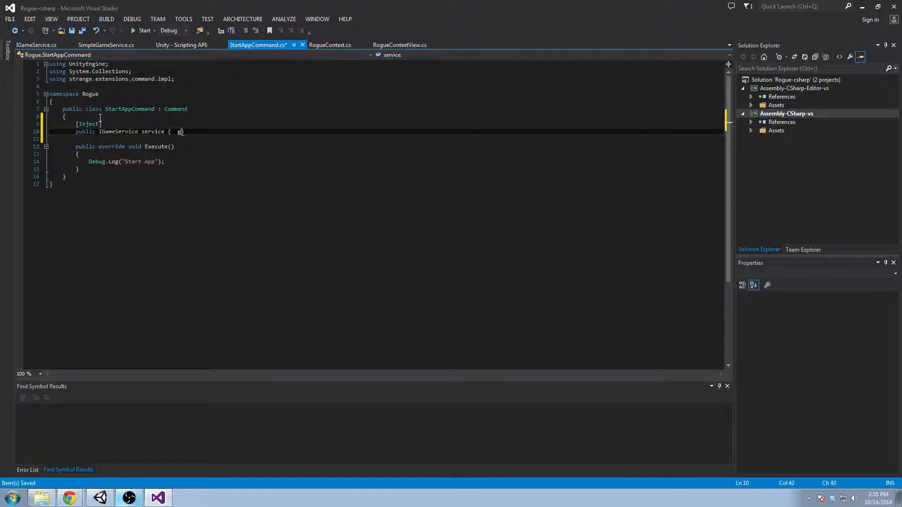
text(get; set; })
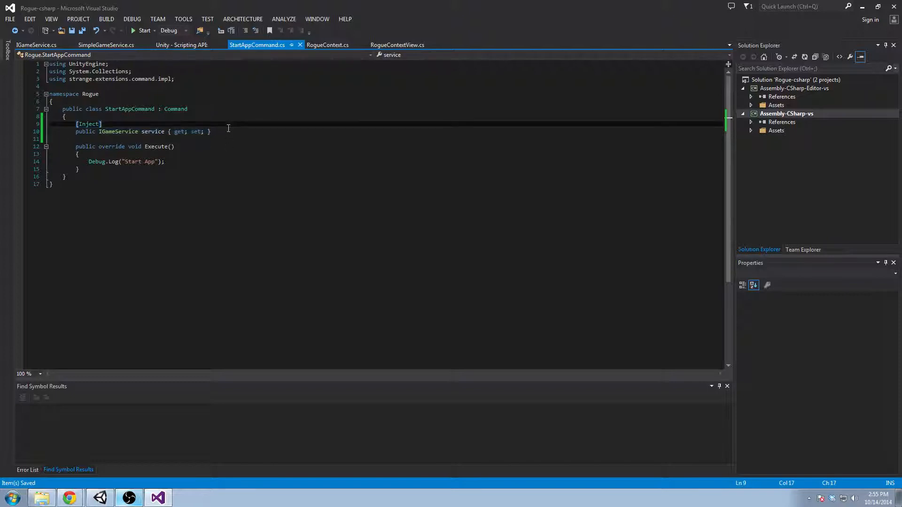
key(enter)
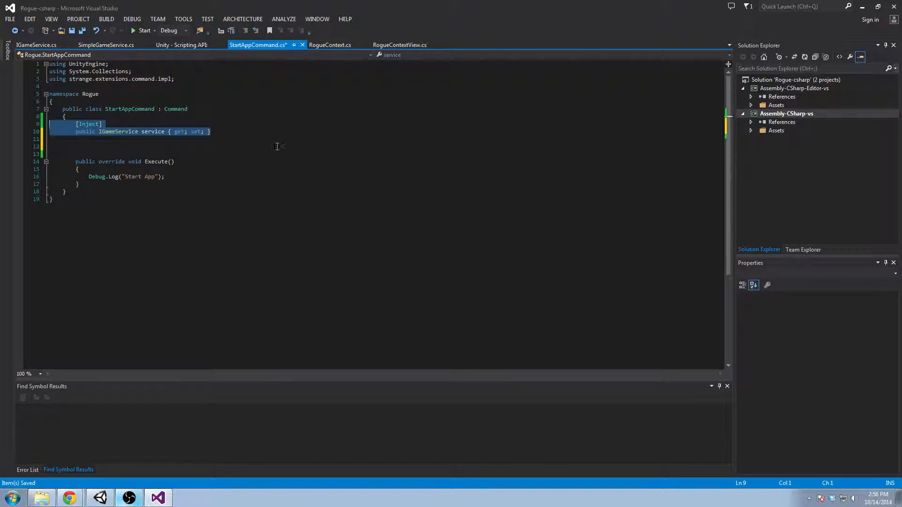
click(212, 131)
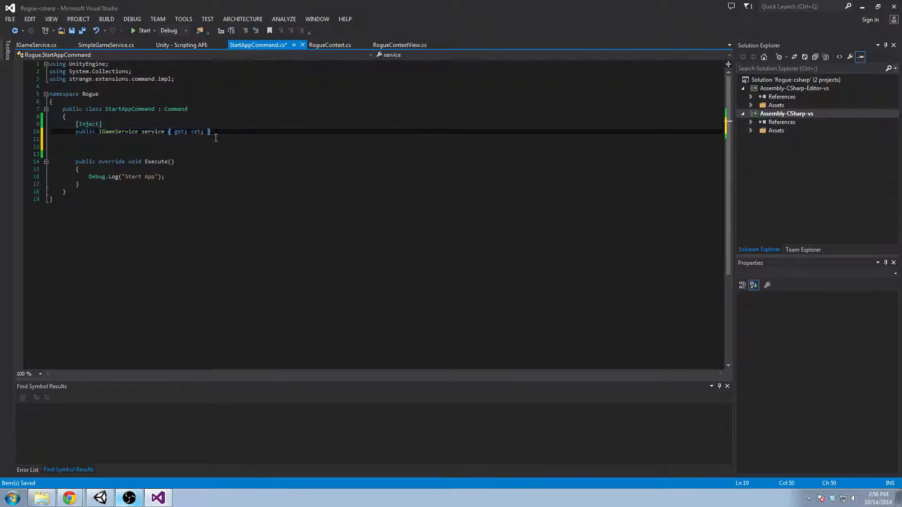
double_click(152, 131)
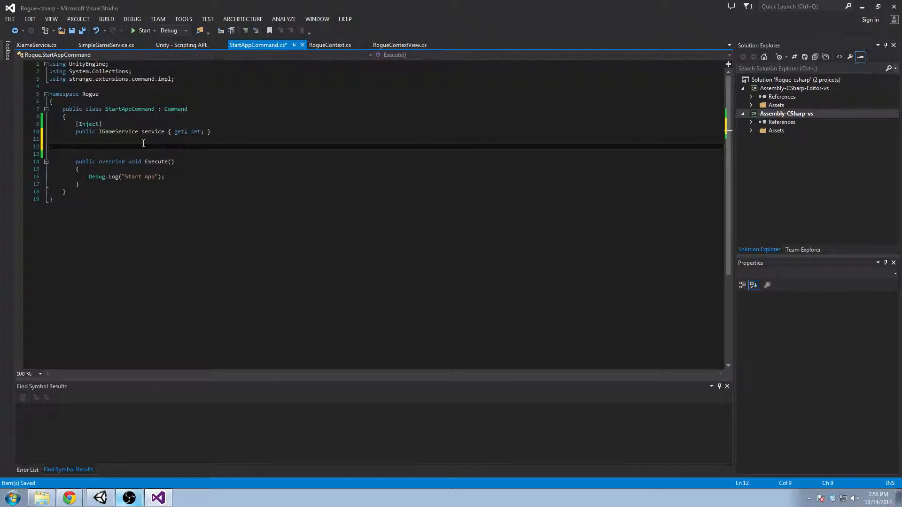
mouse_move(142, 143)
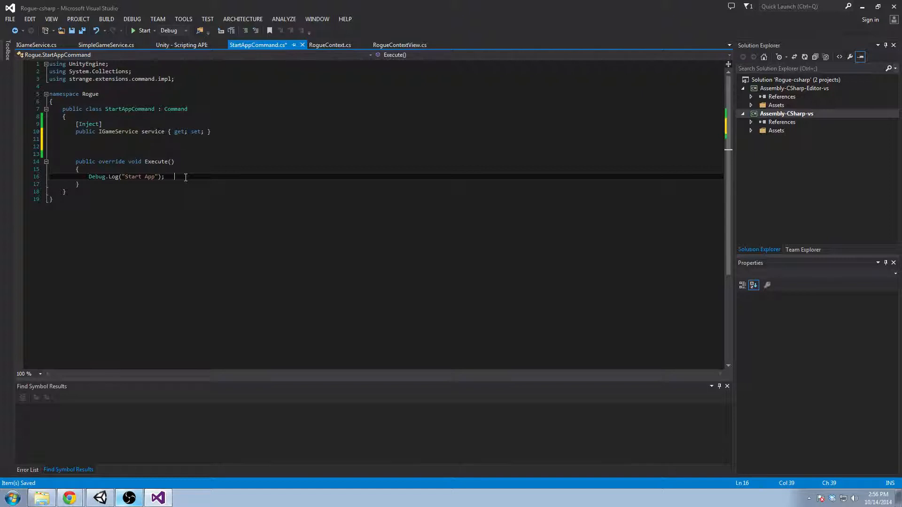
Add service.StartServer(6900); on a new line after the log call in Execute
key(Enter)
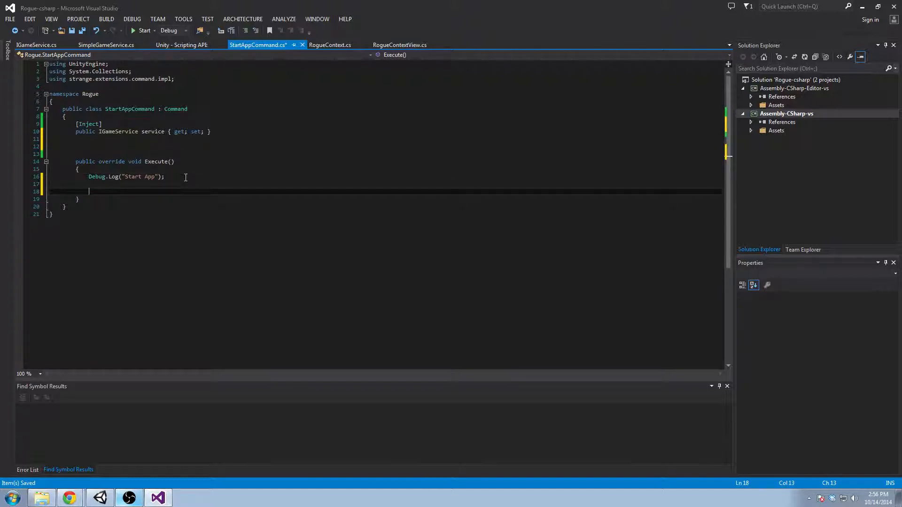
text(servic)
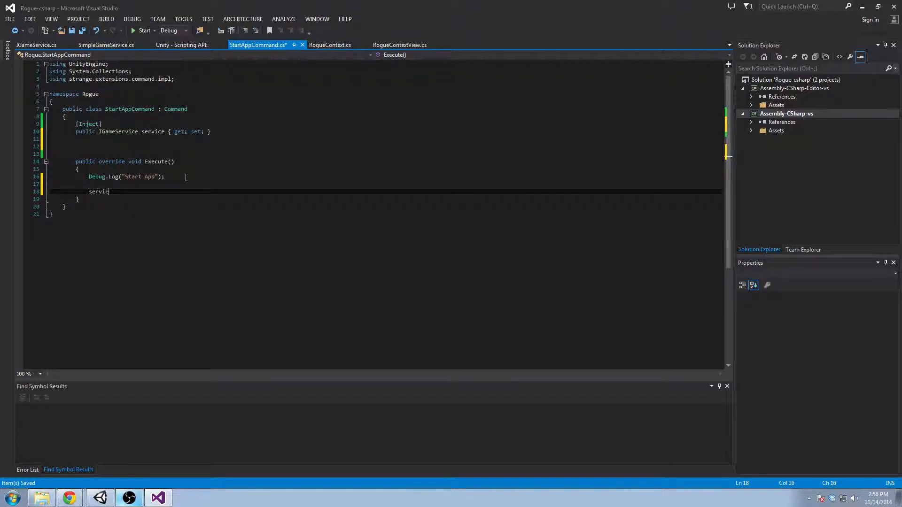
text(.)
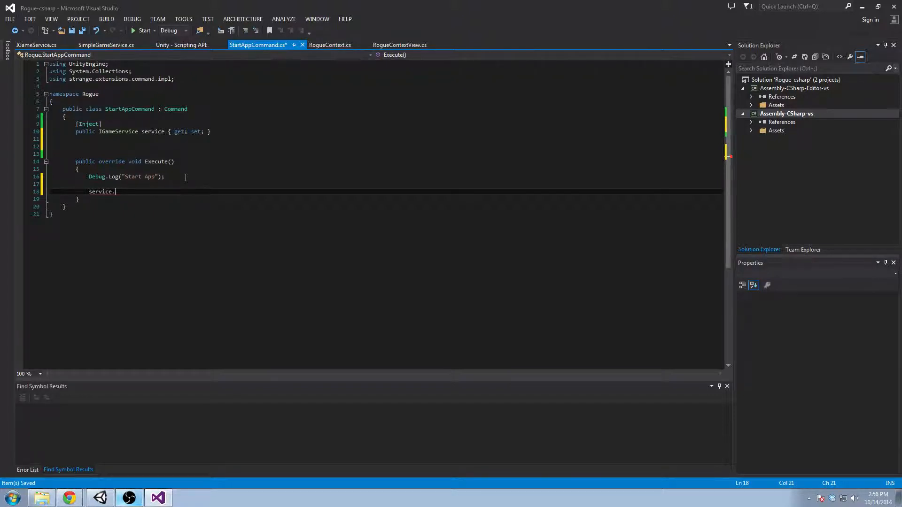
text(StartServer)
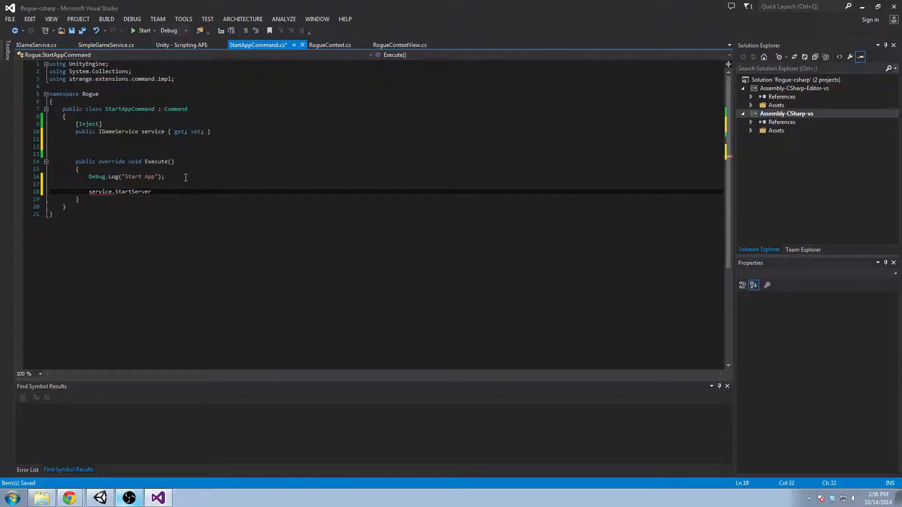
text(())
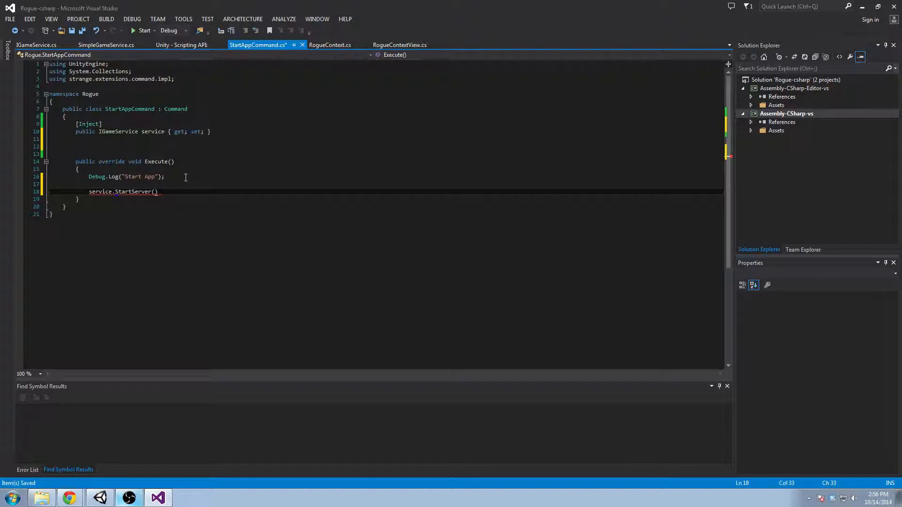
text(6900)
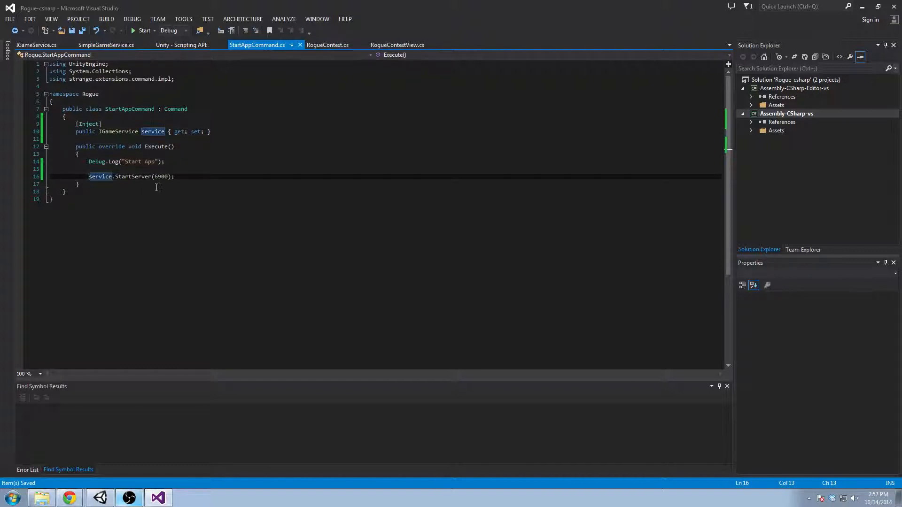
click(36, 45)
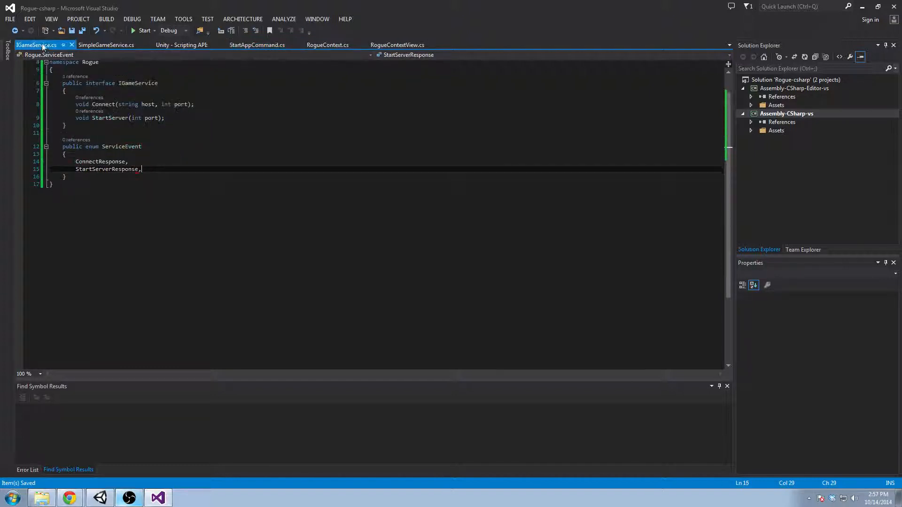
Rewrite SimpleGameService : IGameService in namespace Rogue, with Connect and StartServer(int port) logging 'Starting Server'
click(105, 45)
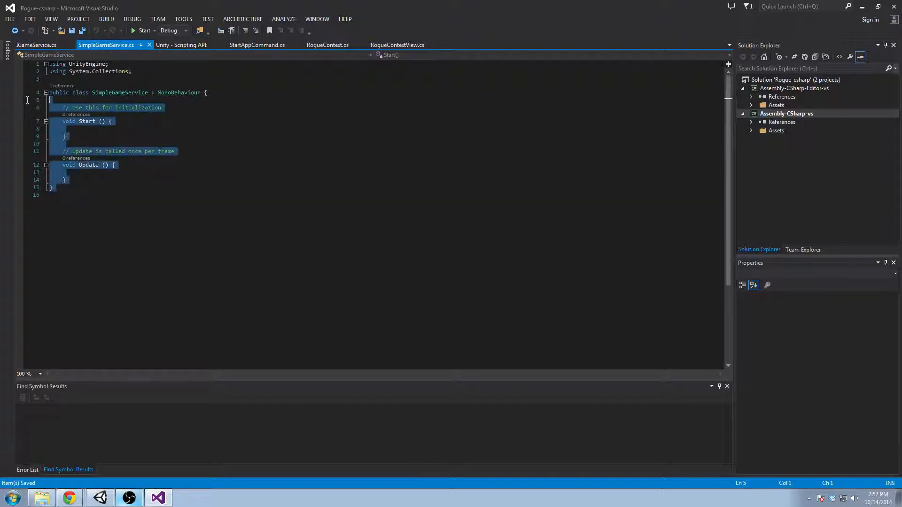
text(NA)
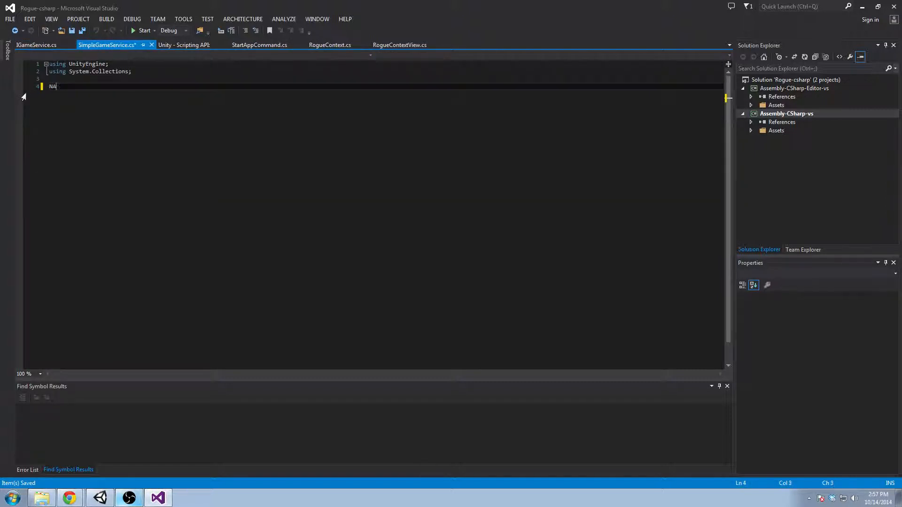
text(namespace)
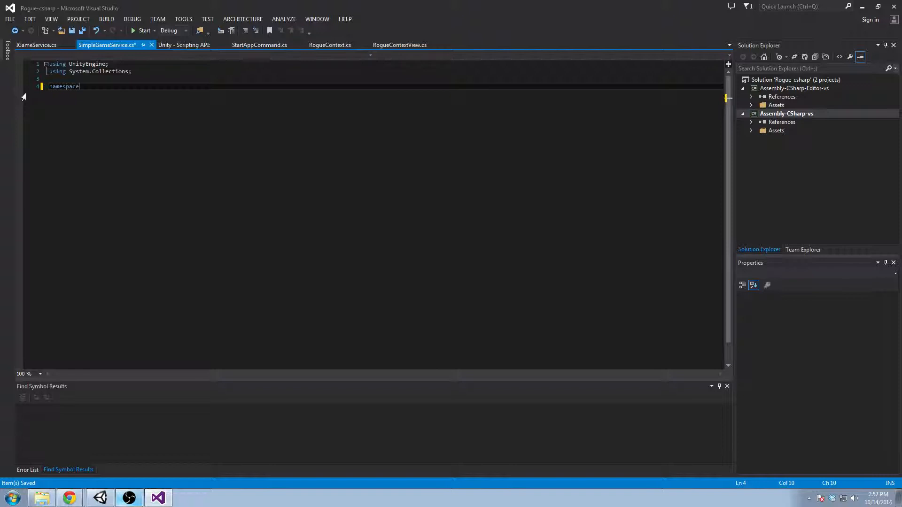
text(Rogue)
text(public SimpleGam)
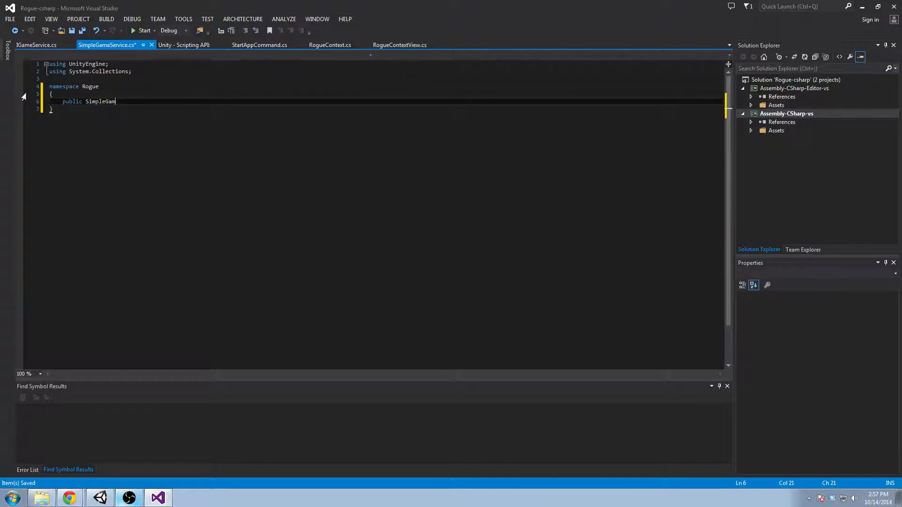
text(eService : IGameService)
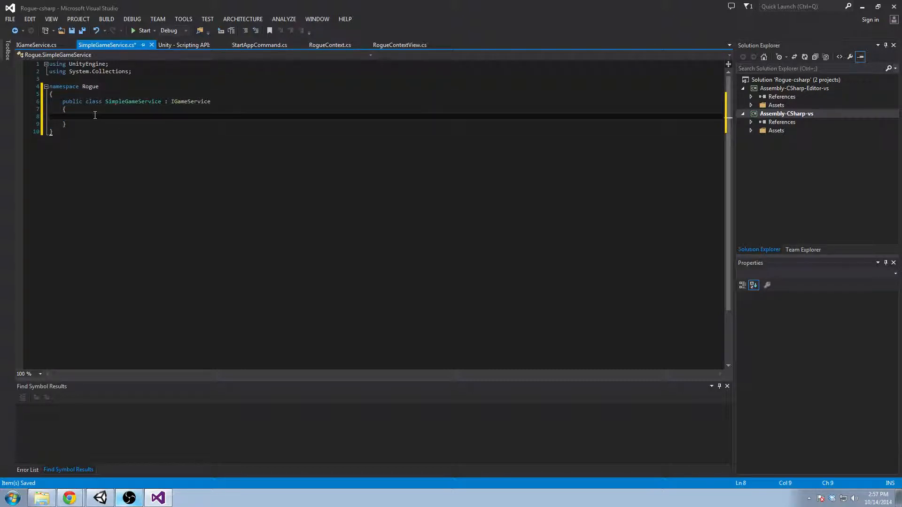
text(public void Connect())
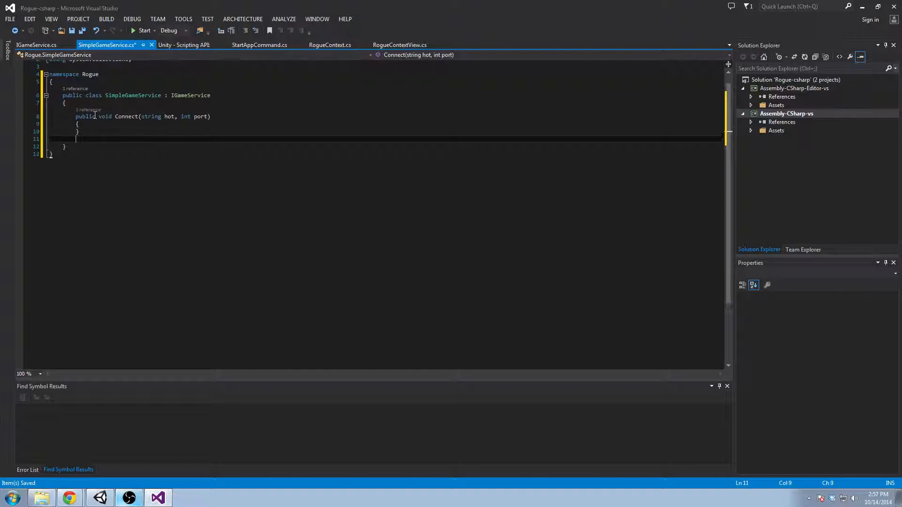
text(public void StartServer()
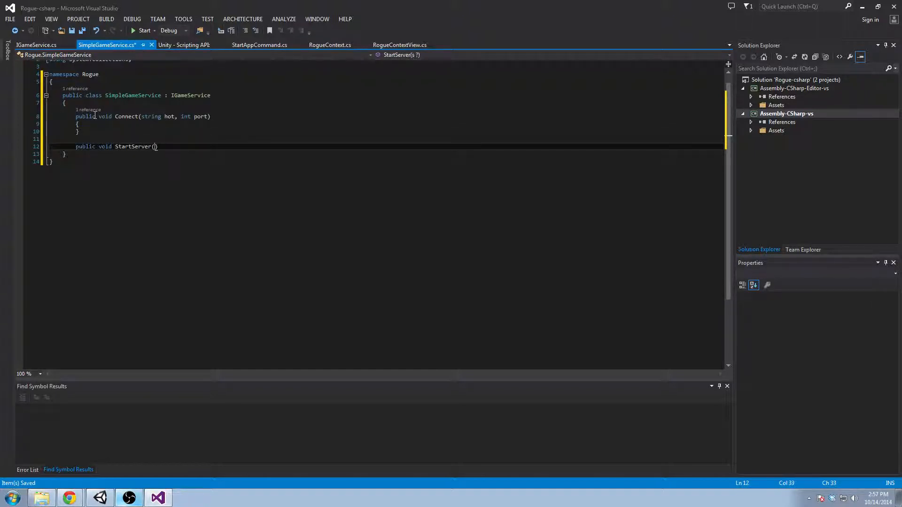
text(int port)
text(Debug.Log(")
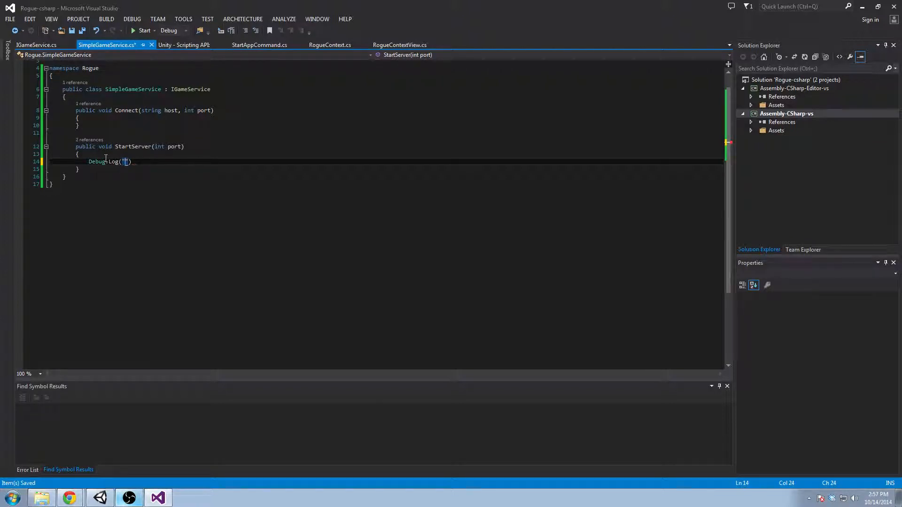
text(Starting Server)
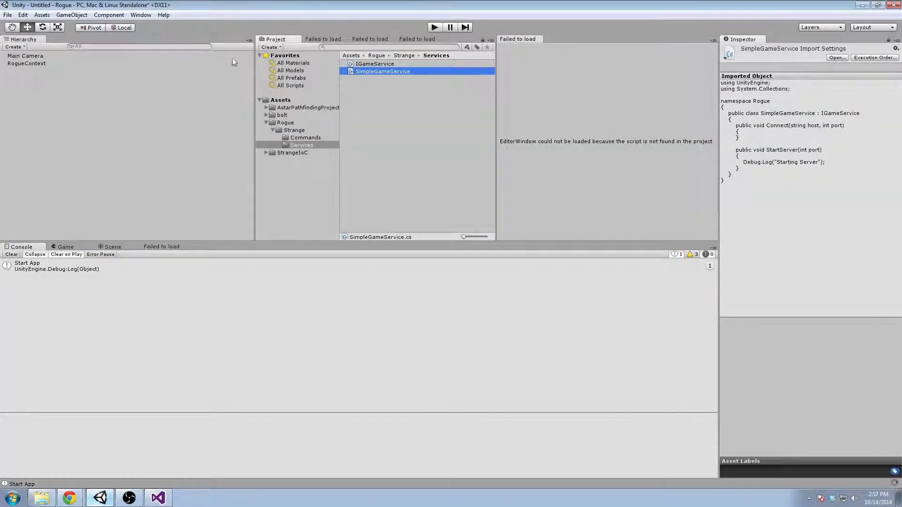
Review SimpleGameService, RogueContext, IGameService and StartAppCommand files, switching to Unity and back
double_click(382, 71)
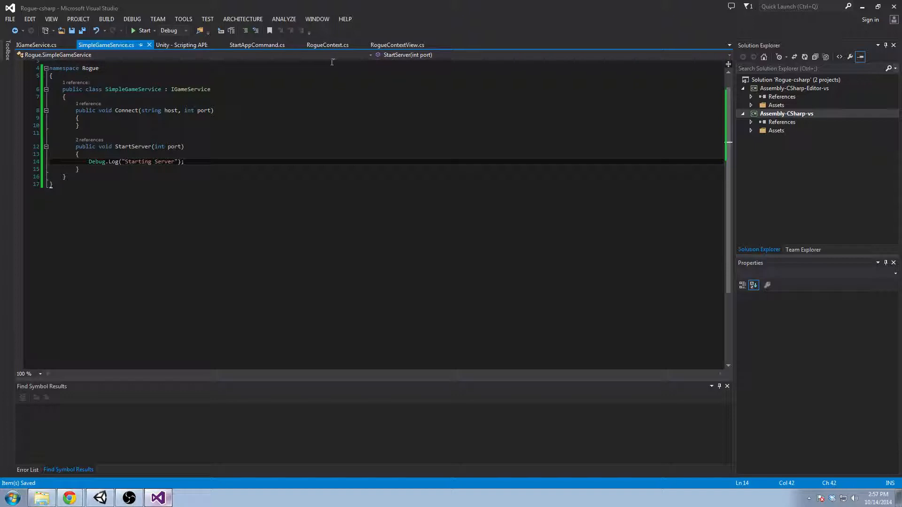
click(327, 45)
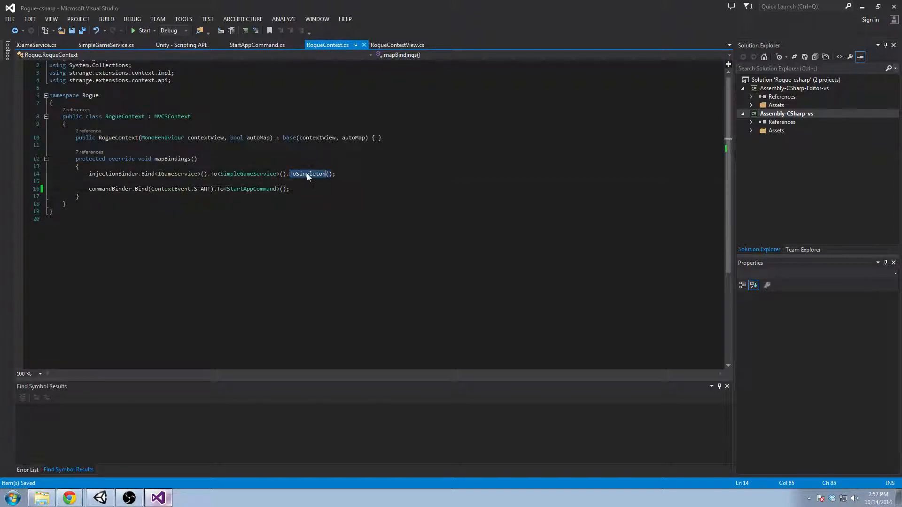
click(35, 45)
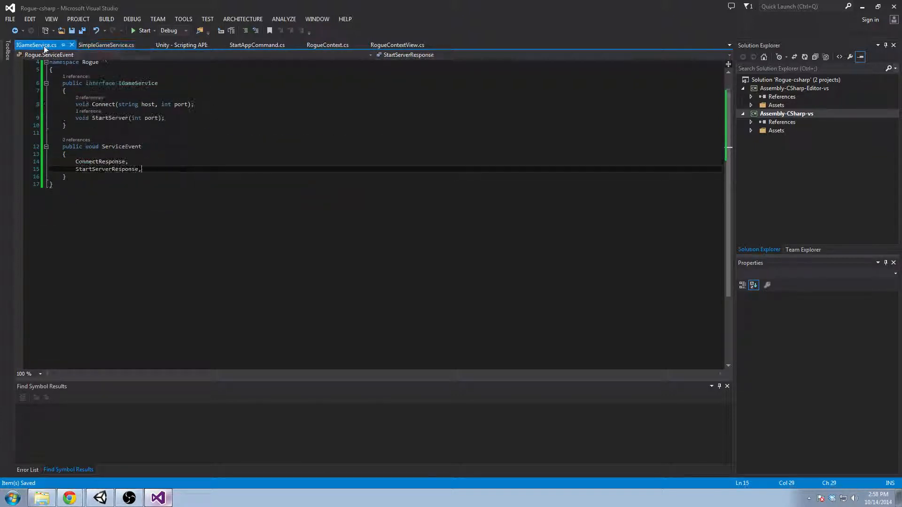
click(257, 45)
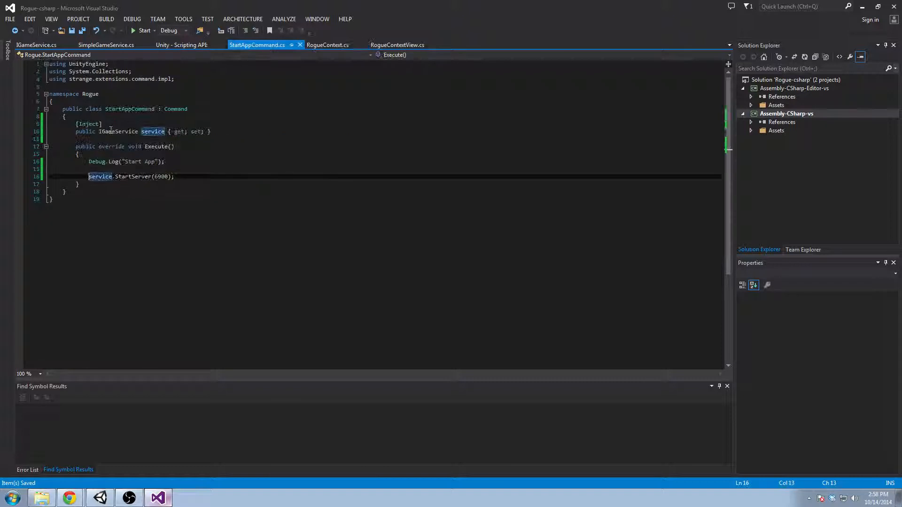
click(105, 45)
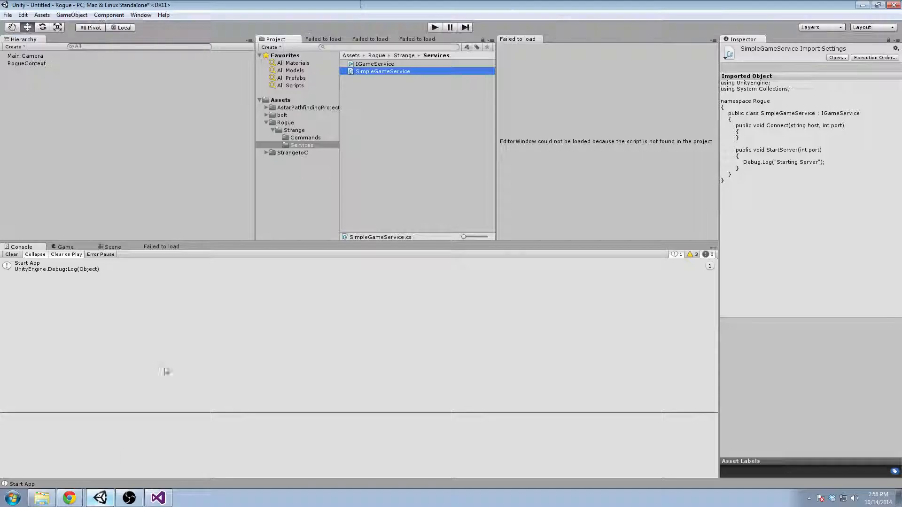
click(433, 26)
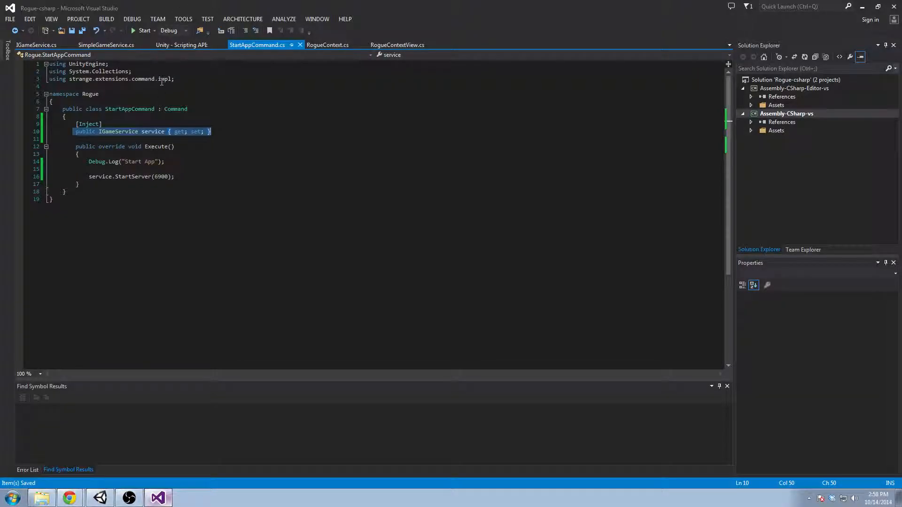
Recheck the StartAppCommand and RogueContext code, then switch to Unity and open the bolt assets folder
click(180, 45)
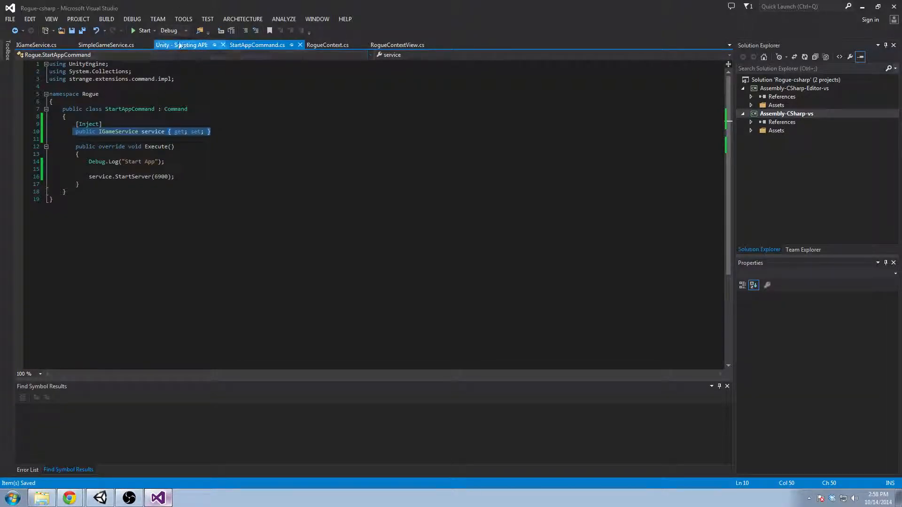
click(257, 45)
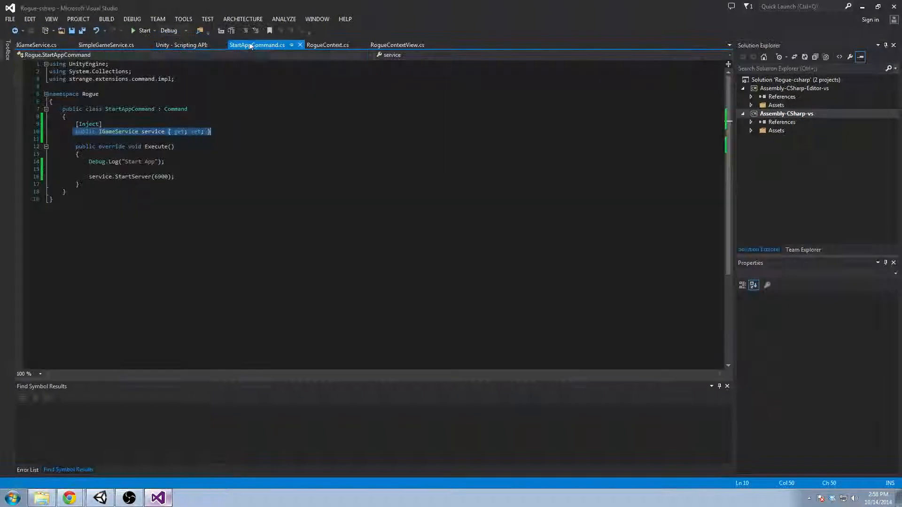
click(328, 46)
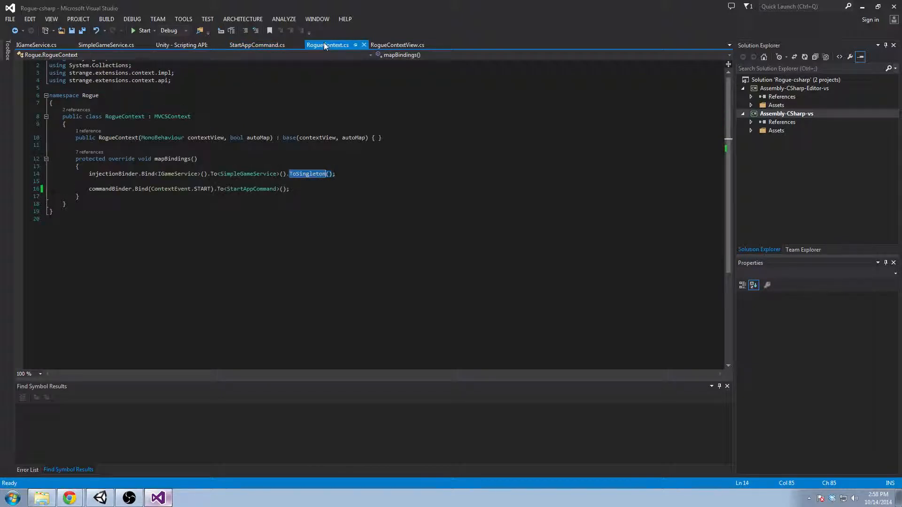
click(396, 45)
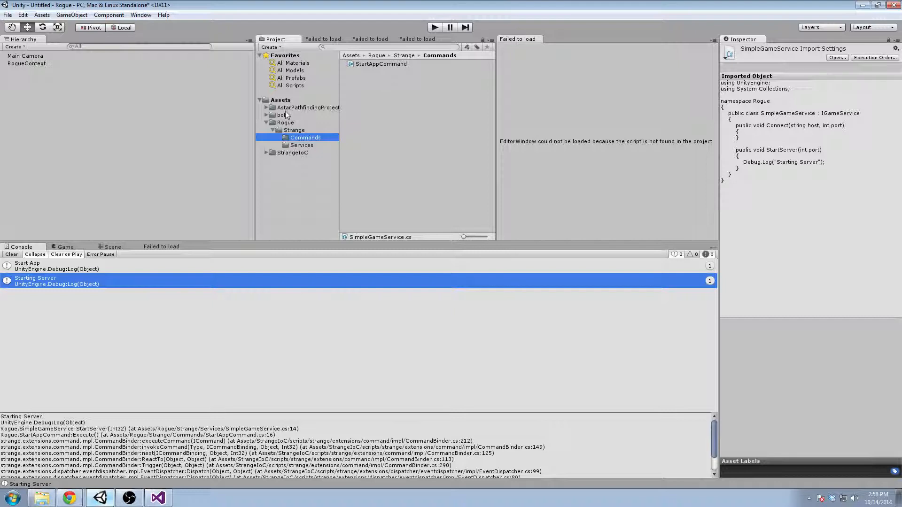
click(282, 114)
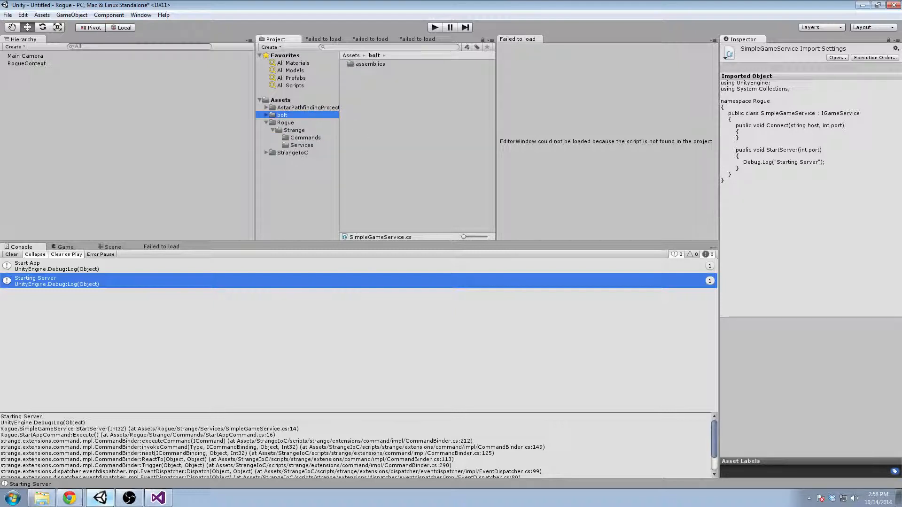